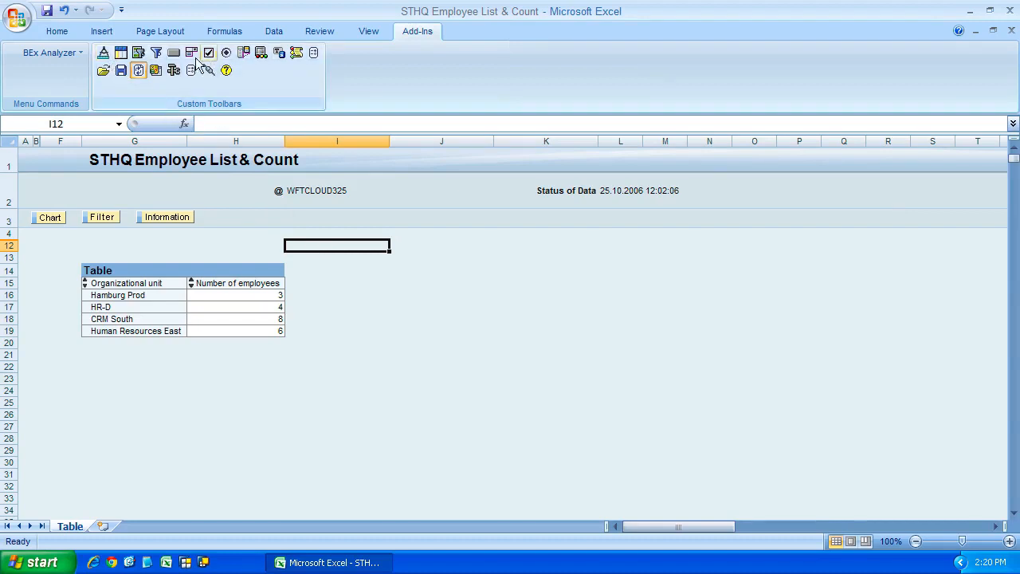
{"action": "mouse_move", "coordinate": [157, 53]}
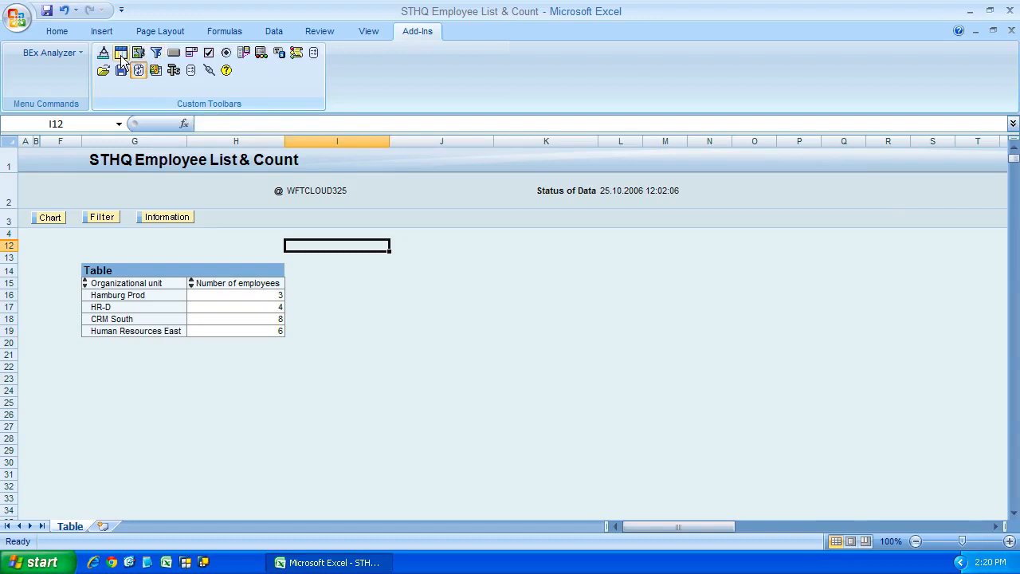
{"action": "mouse_move", "coordinate": [121, 52]}
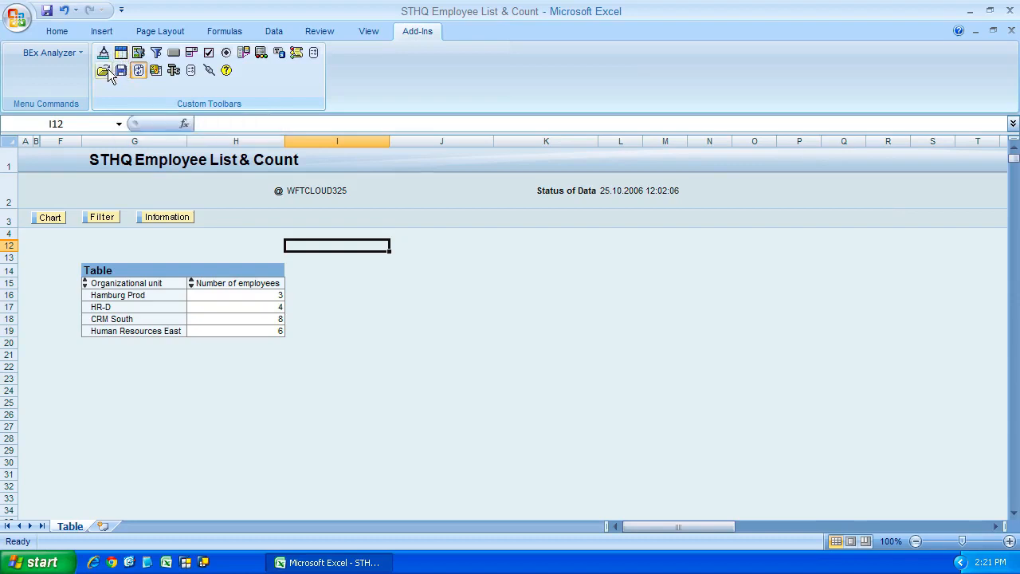
{"action": "mouse_move", "coordinate": [226, 71]}
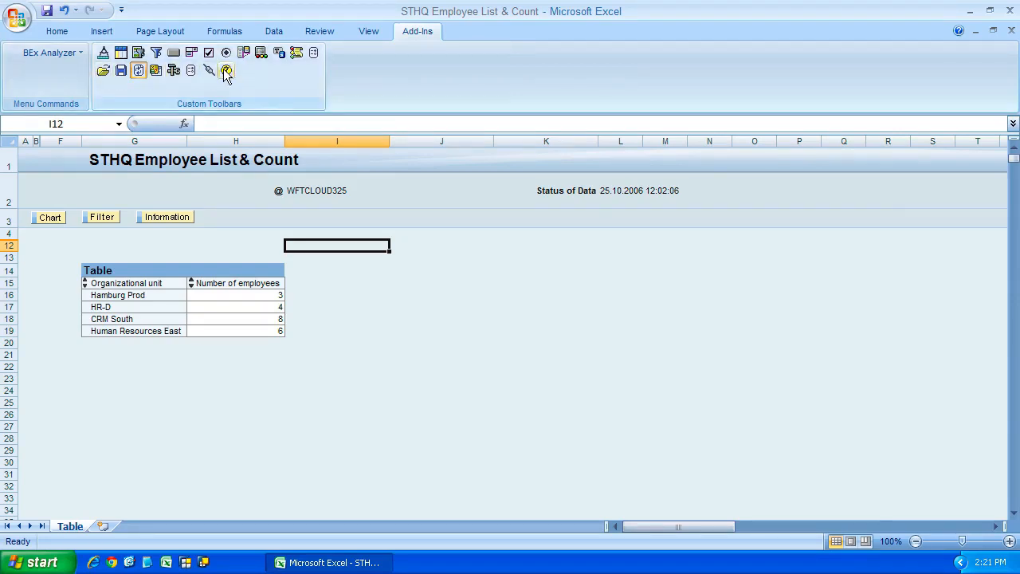
{"action": "mouse_move", "coordinate": [121, 52]}
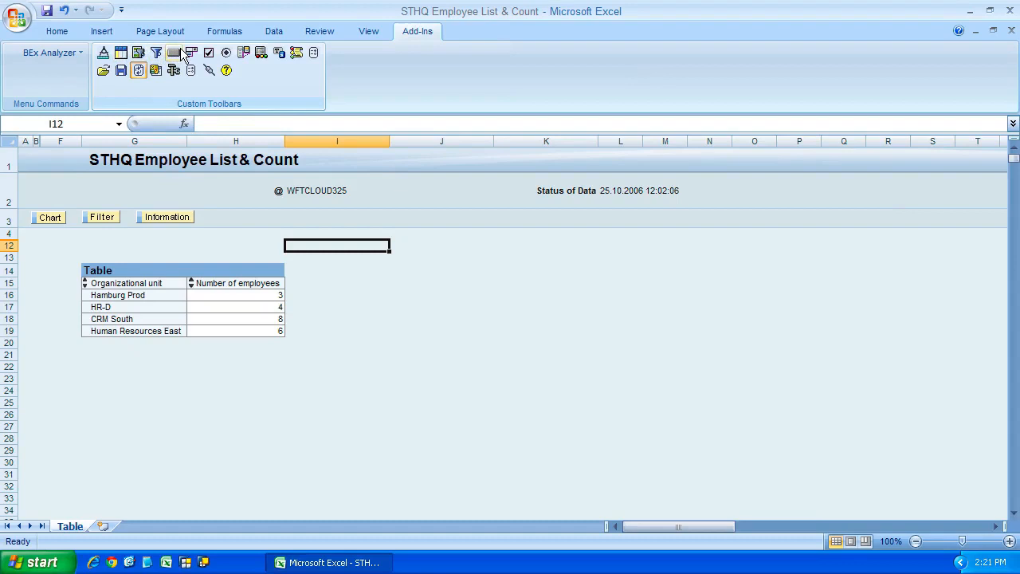
{"action": "mouse_move", "coordinate": [174, 52]}
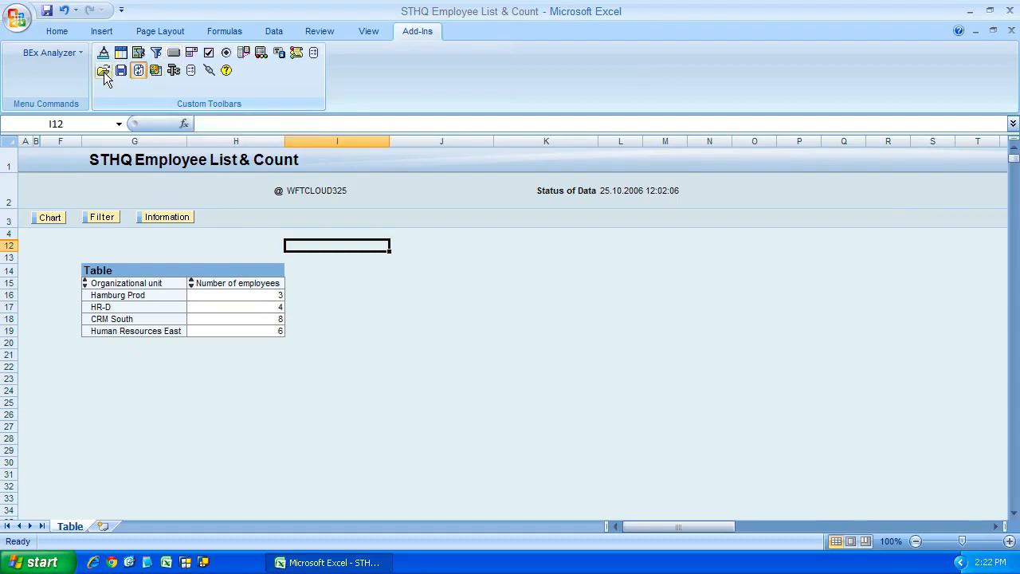
{"action": "mouse_move", "coordinate": [105, 71]}
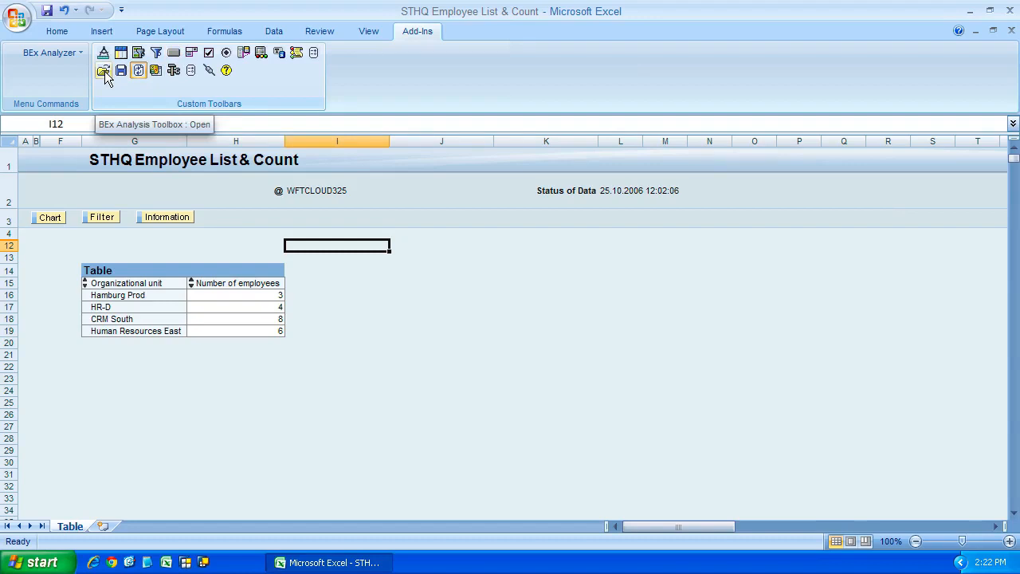
Show the BEx Open choices, then the Save Workbook, Save Workbook As and Save View choices
{"action": "left_click", "coordinate": [105, 70]}
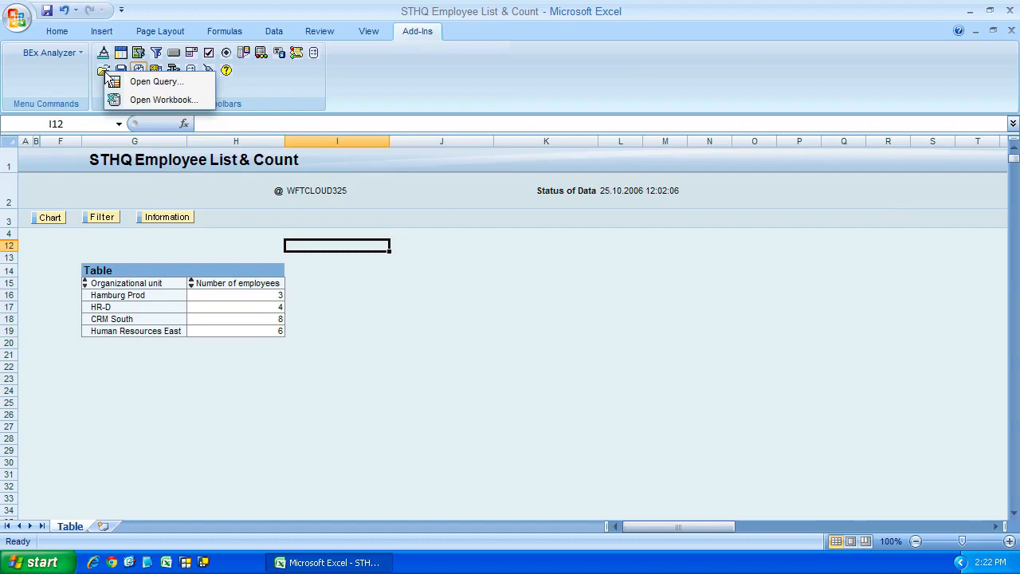
{"action": "mouse_move", "coordinate": [162, 99]}
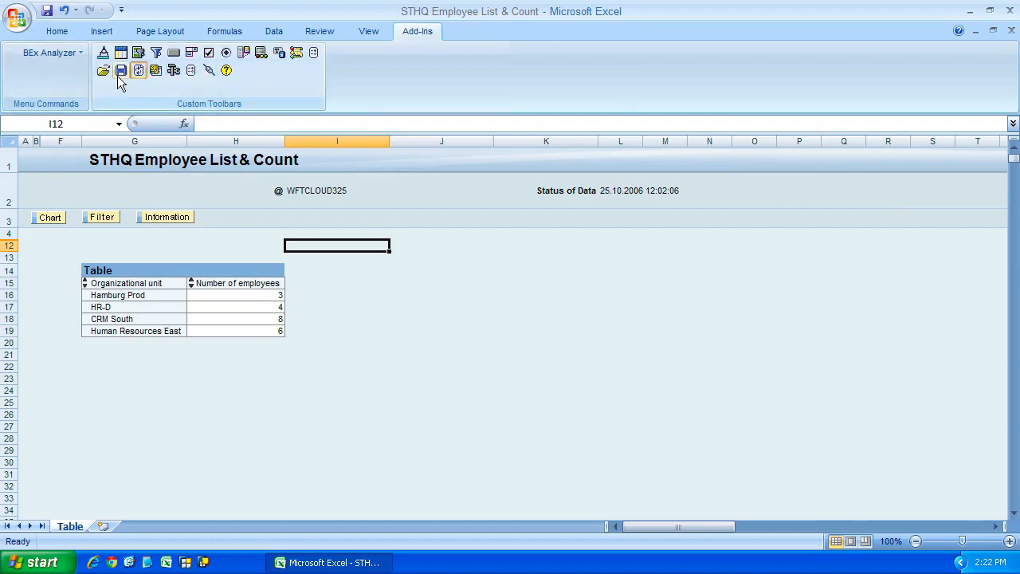
{"action": "mouse_move", "coordinate": [121, 71]}
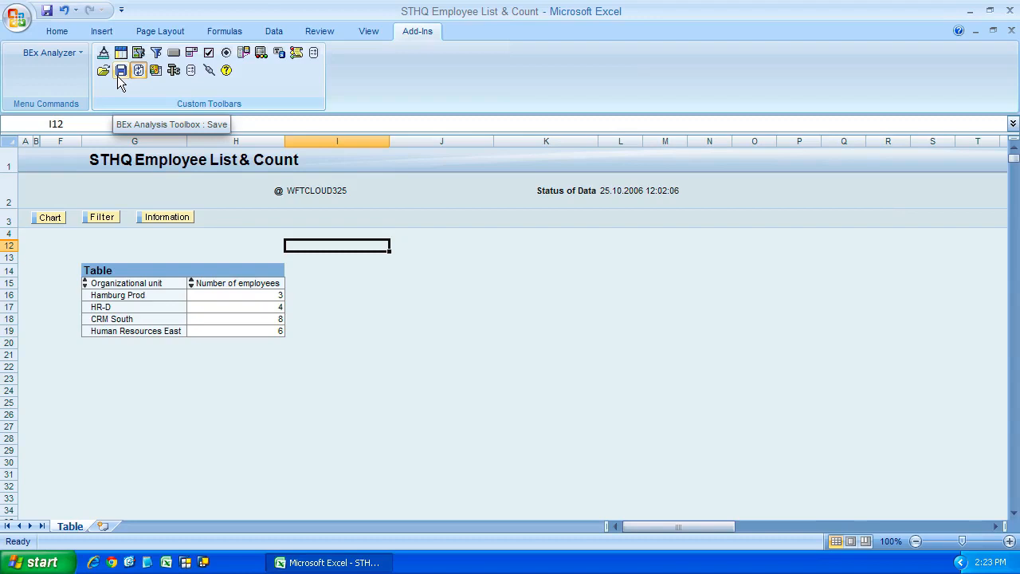
{"action": "left_click", "coordinate": [121, 70]}
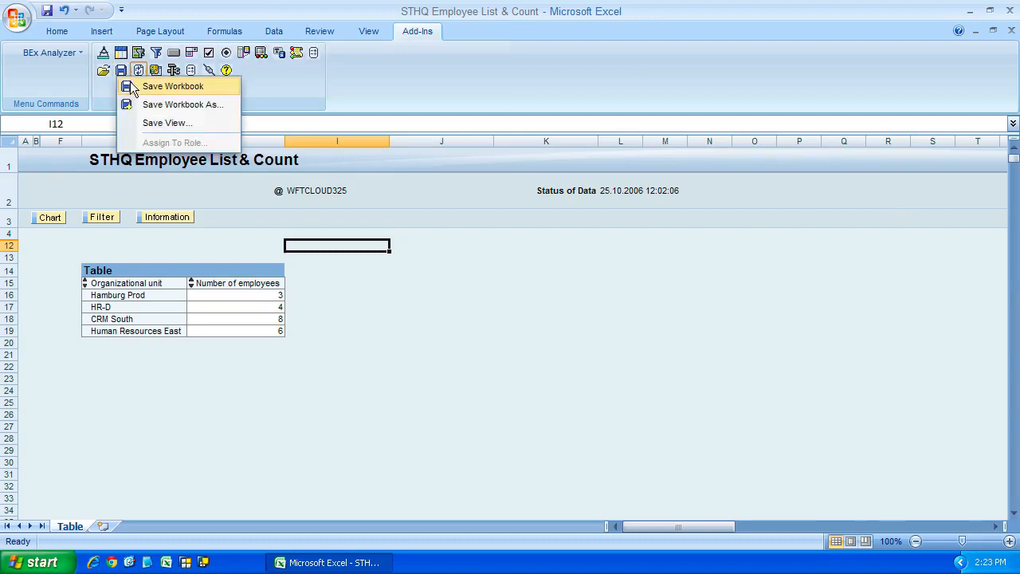
{"action": "mouse_move", "coordinate": [182, 106]}
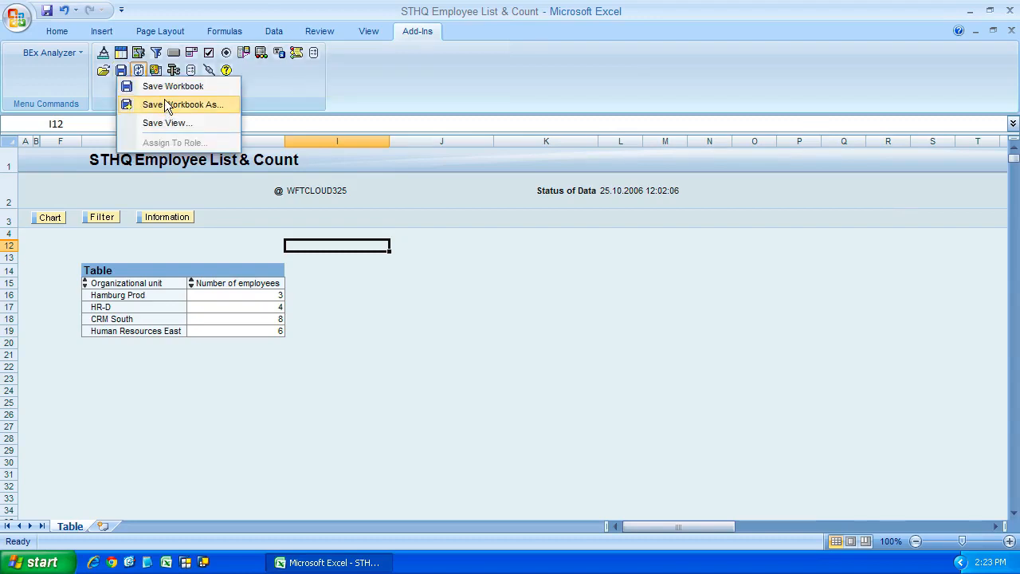
{"action": "mouse_move", "coordinate": [172, 86]}
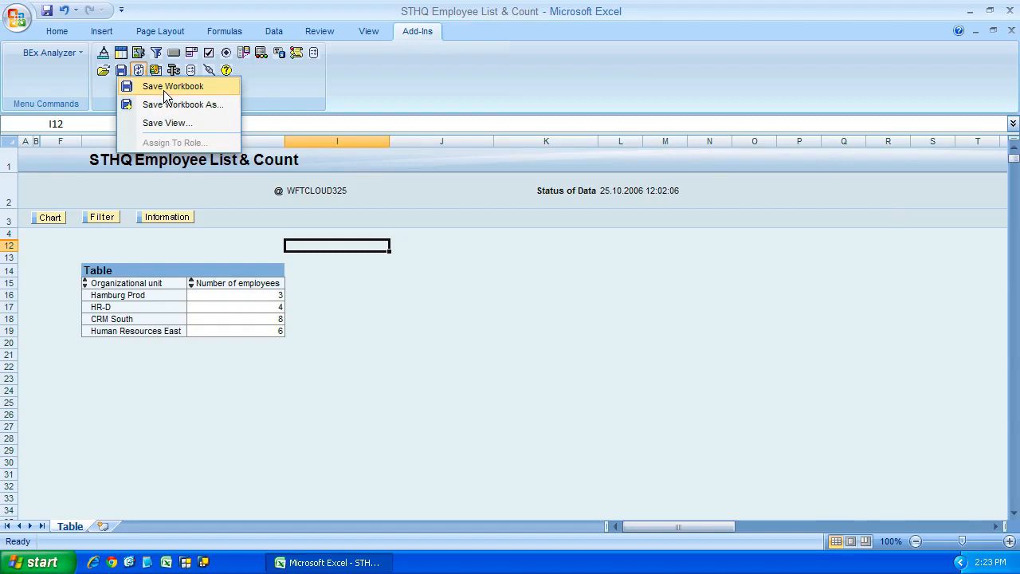
{"action": "mouse_move", "coordinate": [183, 105]}
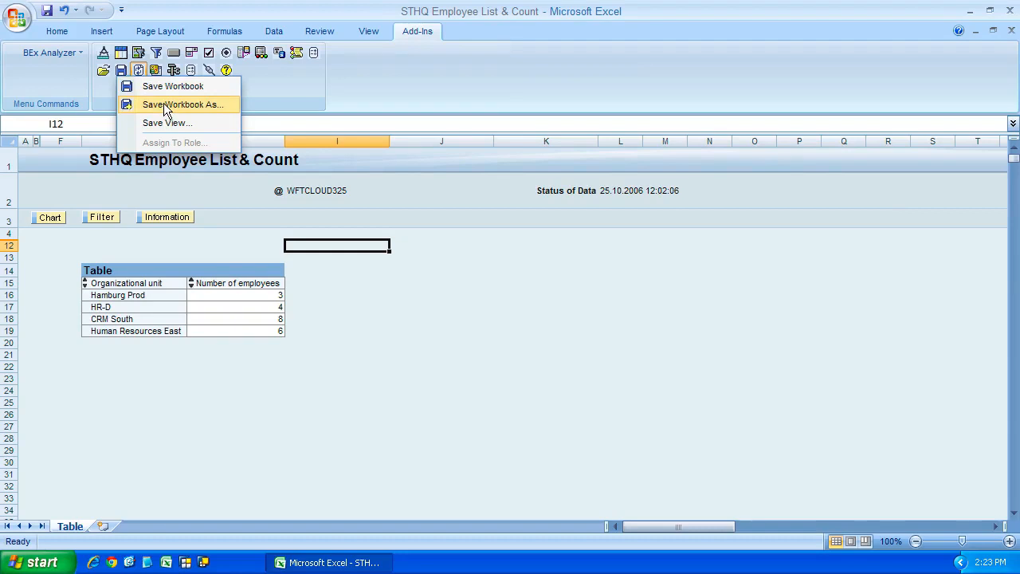
{"action": "mouse_move", "coordinate": [166, 123]}
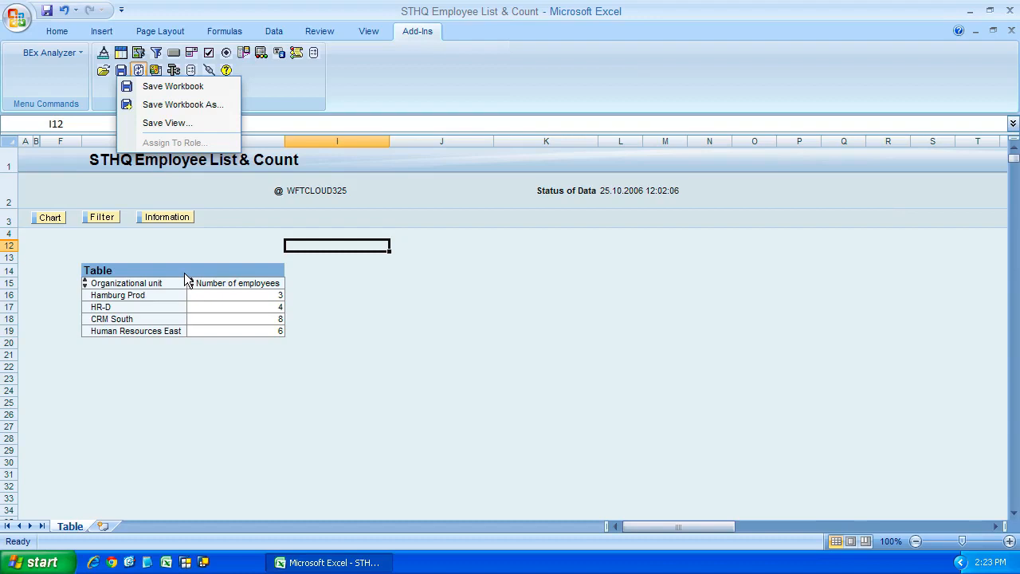
{"action": "mouse_move", "coordinate": [265, 287]}
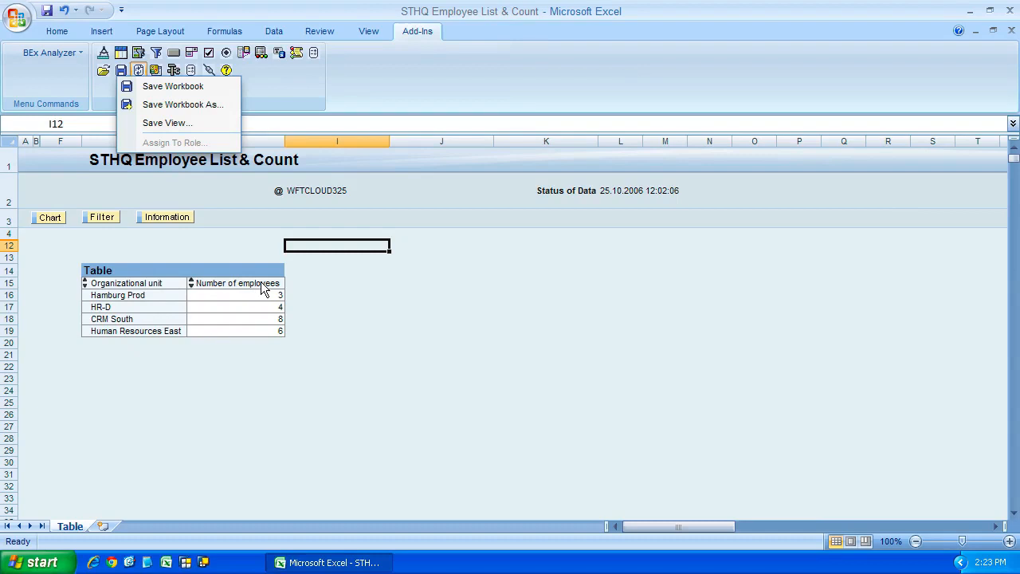
{"action": "mouse_move", "coordinate": [167, 122]}
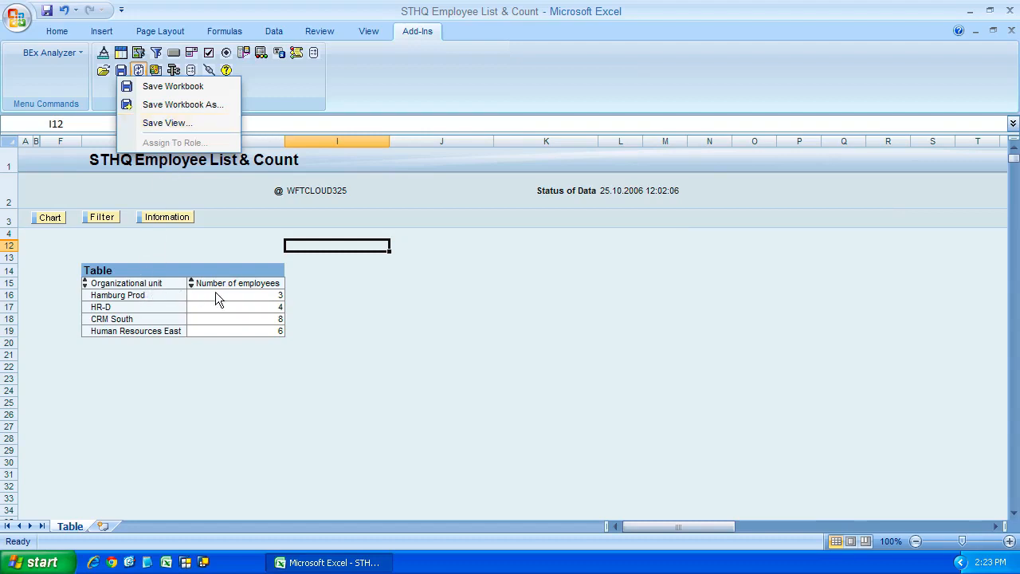
{"action": "mouse_move", "coordinate": [247, 289]}
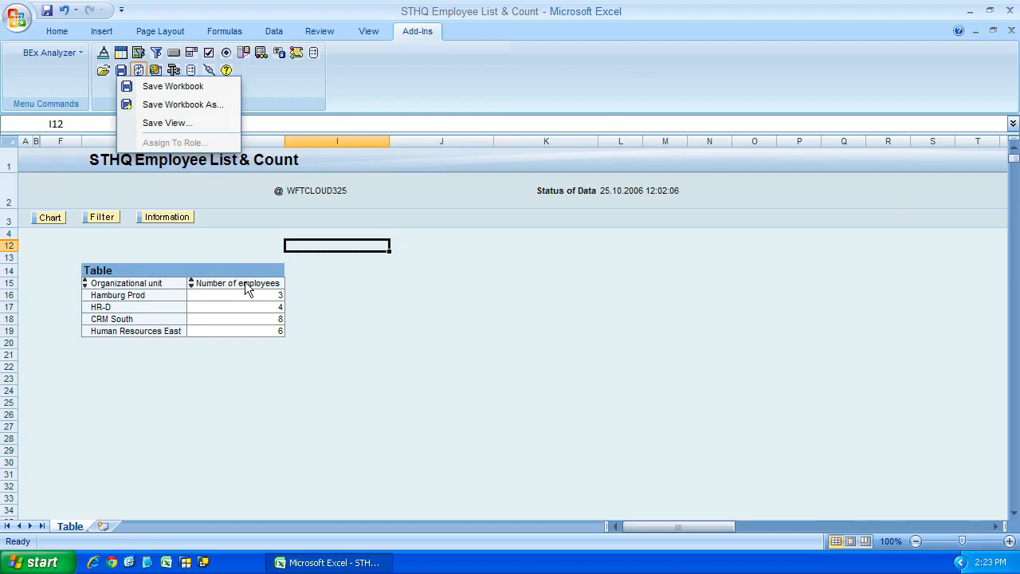
{"action": "mouse_move", "coordinate": [245, 288]}
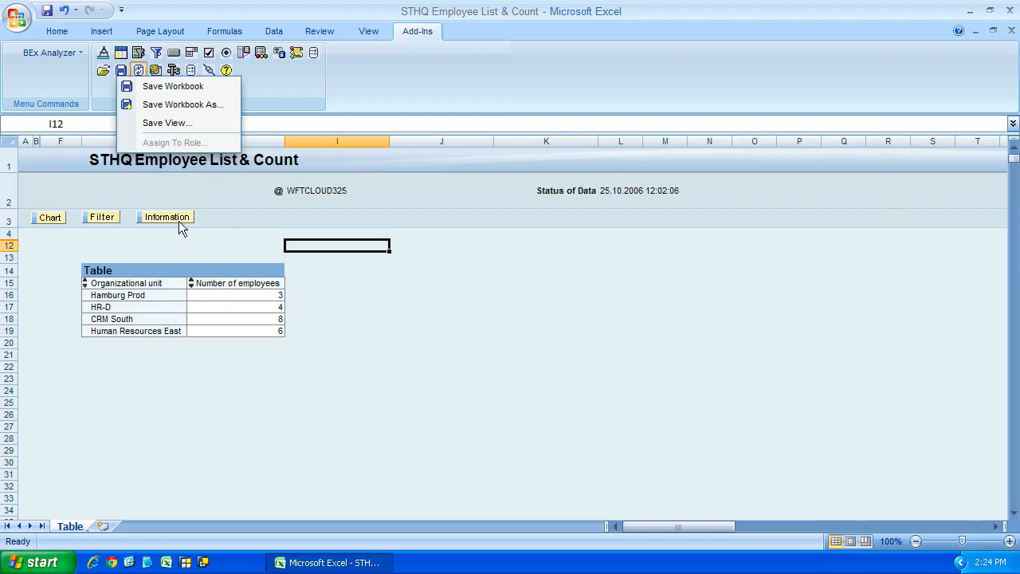
{"action": "mouse_move", "coordinate": [181, 105]}
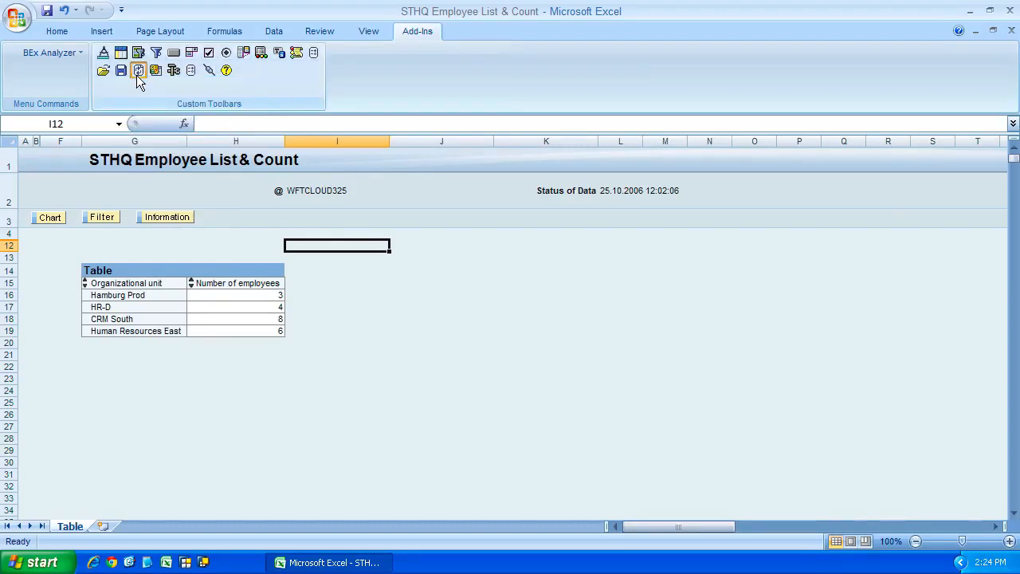
{"action": "mouse_move", "coordinate": [139, 70]}
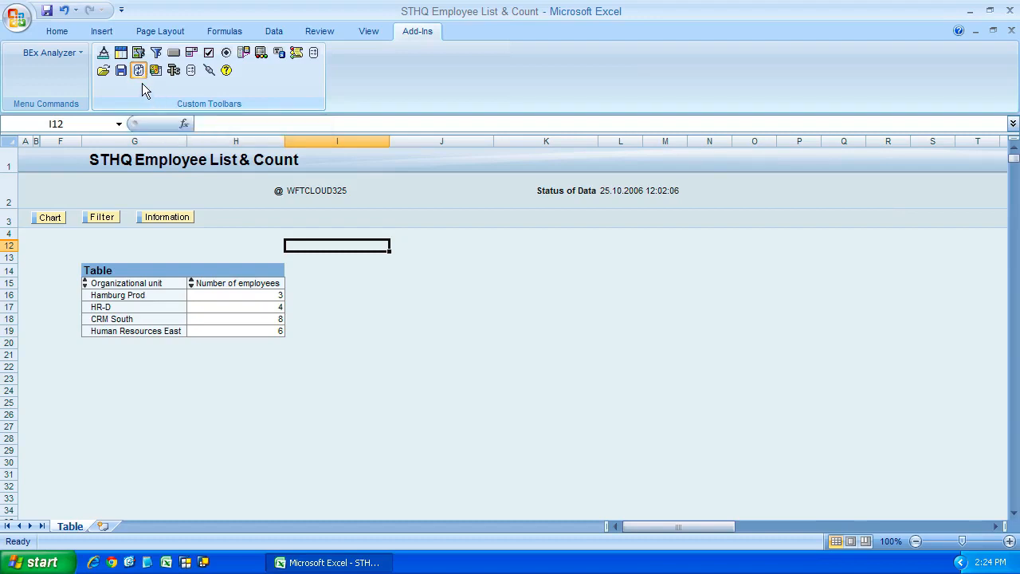
{"action": "mouse_move", "coordinate": [146, 92]}
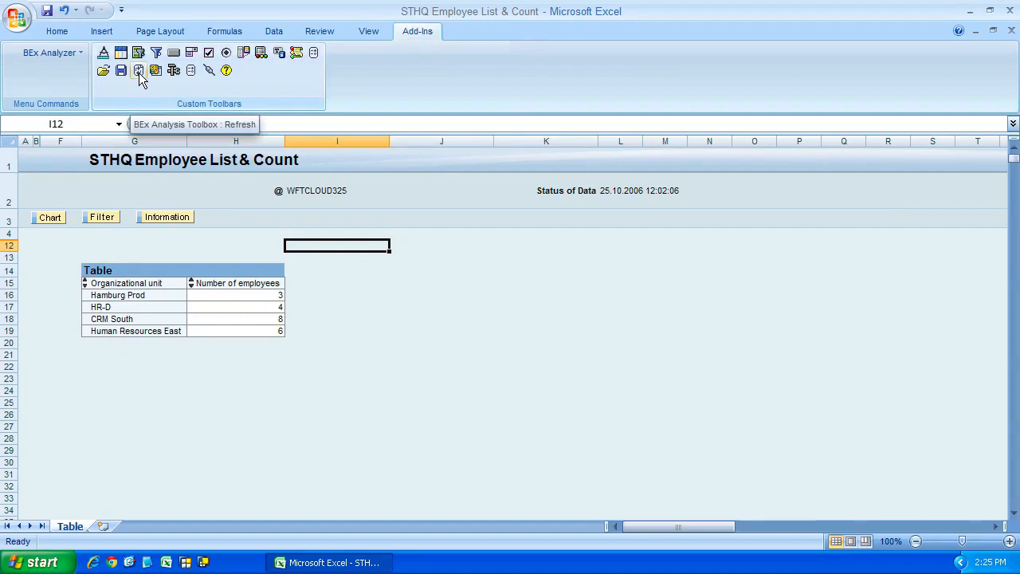
Refresh the workbook's query data so the header shows the Author label beside WFTCLOUD325
{"action": "left_click", "coordinate": [137, 70]}
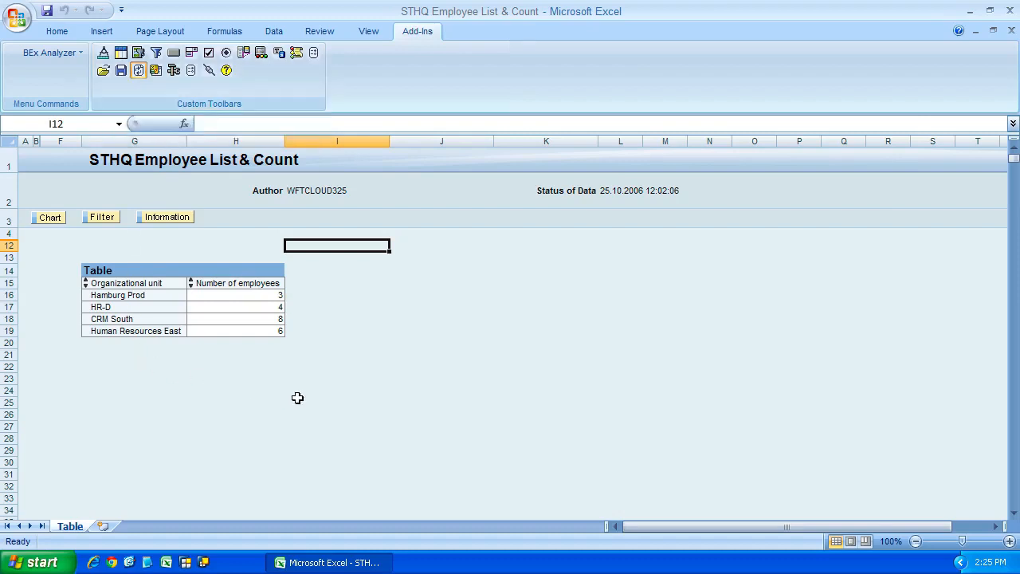
{"action": "mouse_move", "coordinate": [197, 437]}
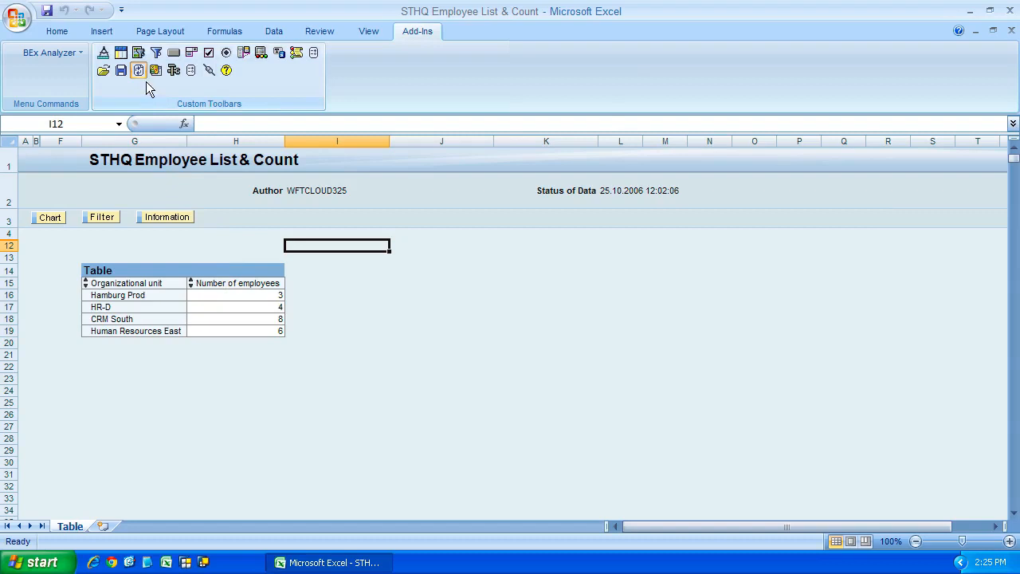
{"action": "mouse_move", "coordinate": [138, 71]}
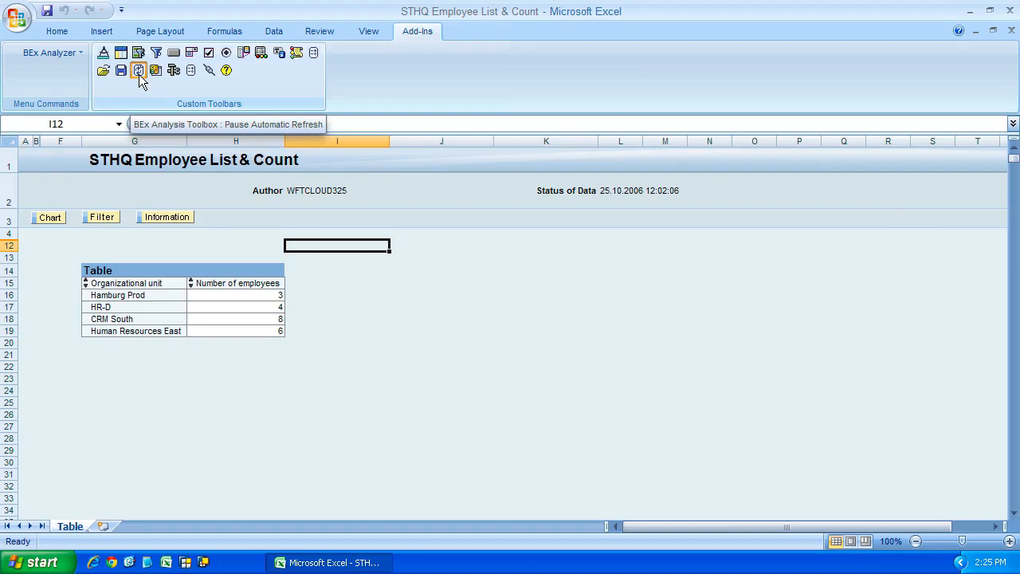
{"action": "mouse_move", "coordinate": [156, 71]}
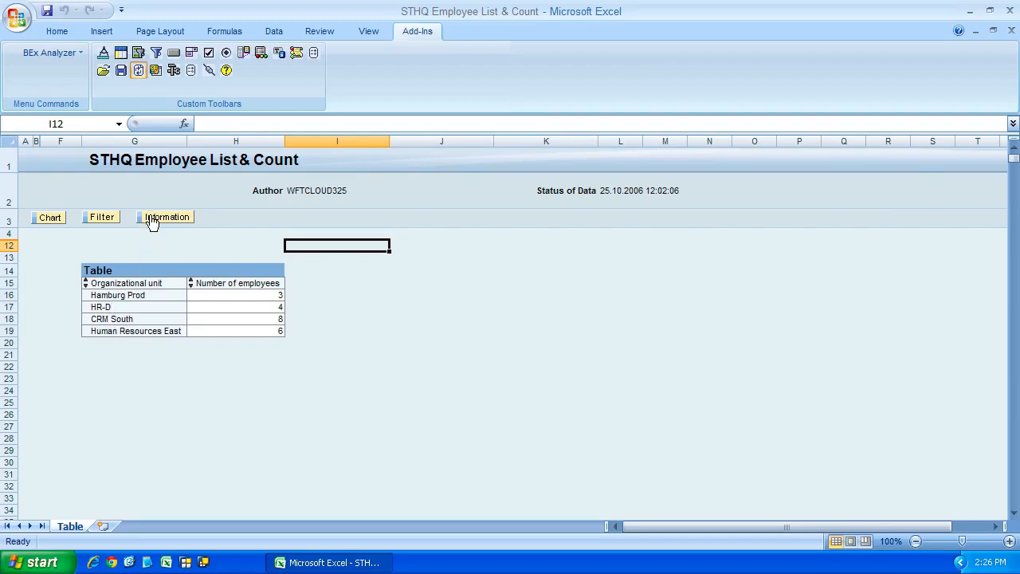
{"action": "mouse_move", "coordinate": [150, 173]}
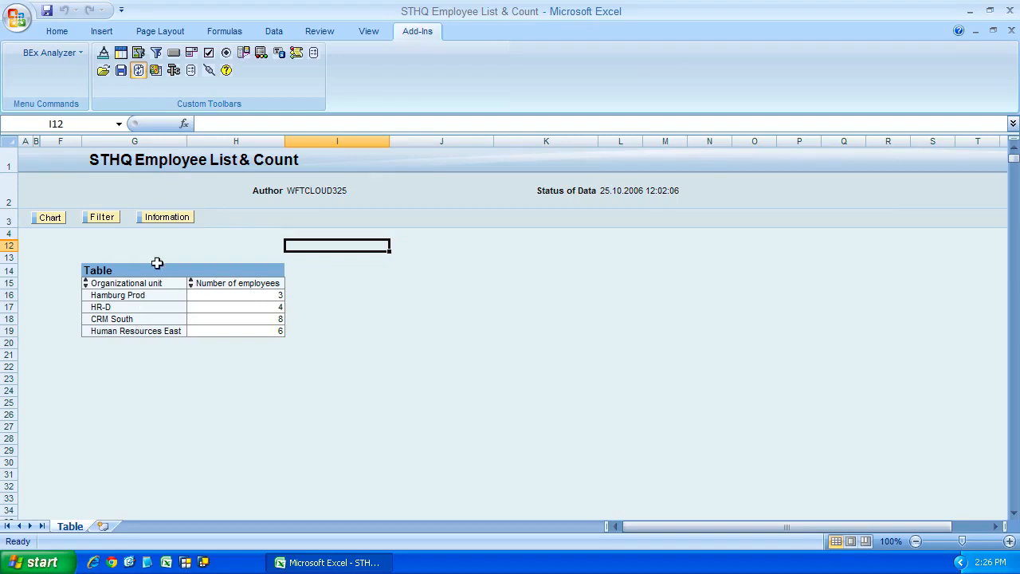
{"action": "mouse_move", "coordinate": [146, 264]}
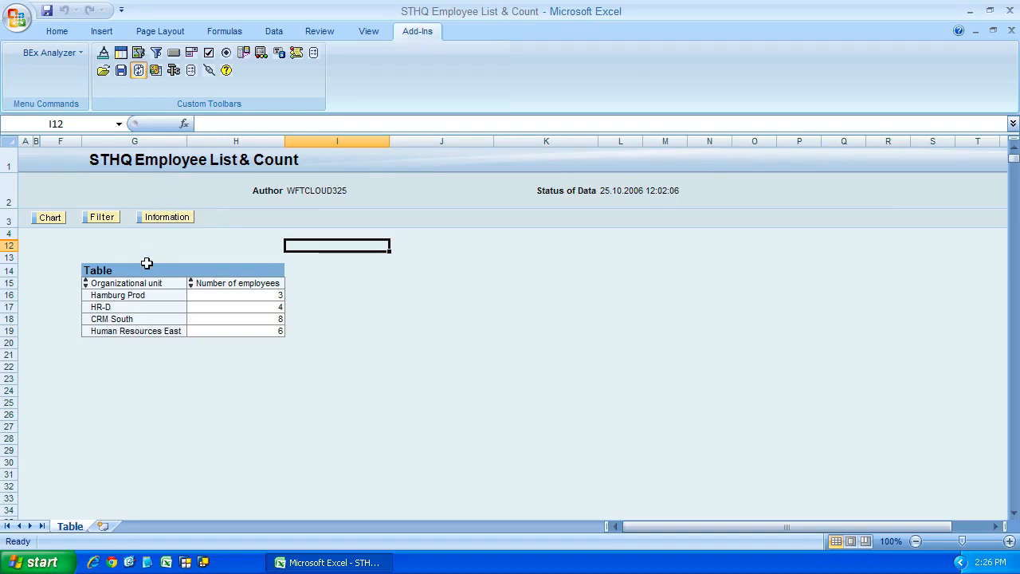
{"action": "mouse_move", "coordinate": [128, 328]}
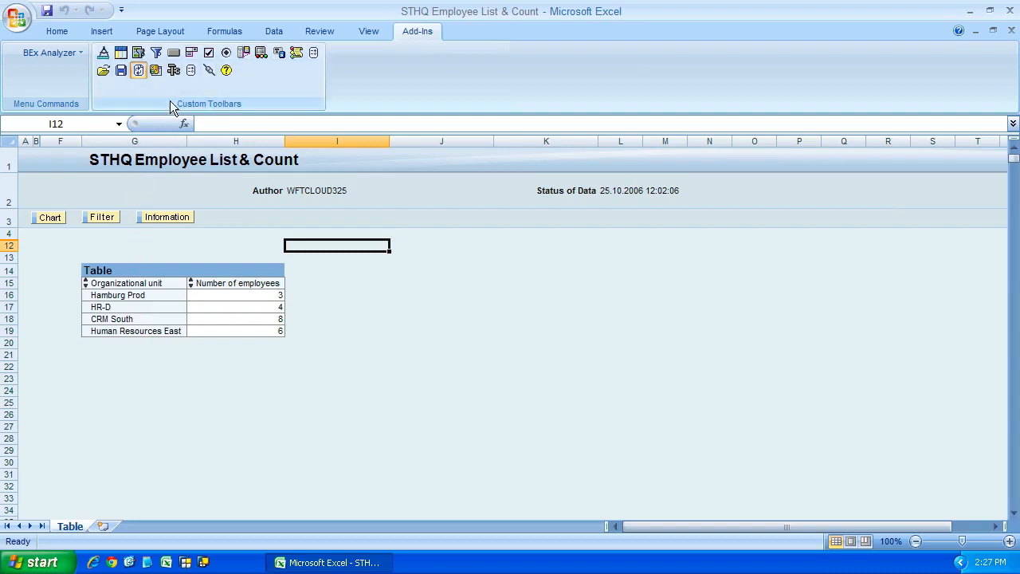
{"action": "mouse_move", "coordinate": [173, 70]}
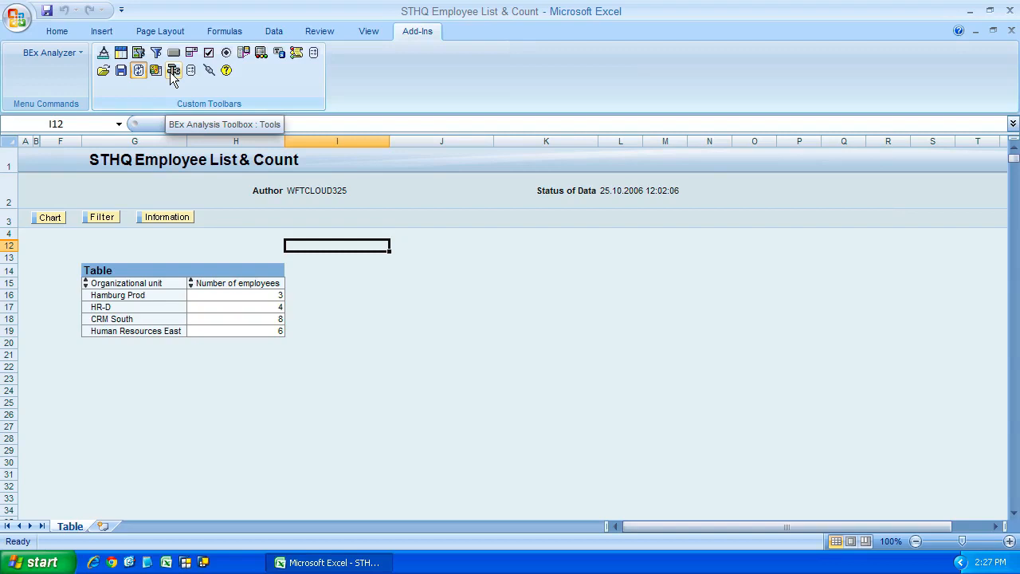
{"action": "left_click", "coordinate": [173, 70]}
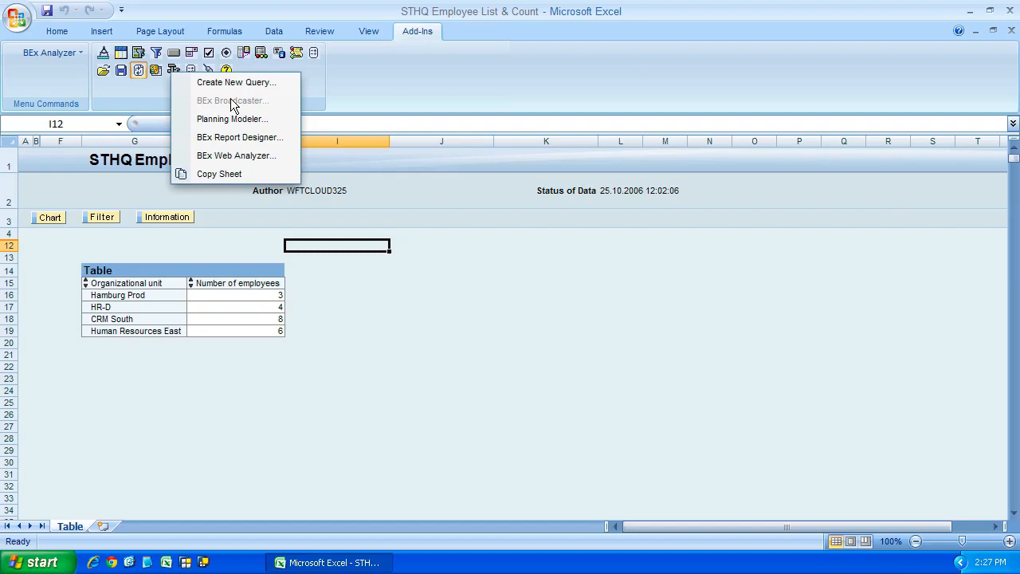
{"action": "mouse_move", "coordinate": [201, 108]}
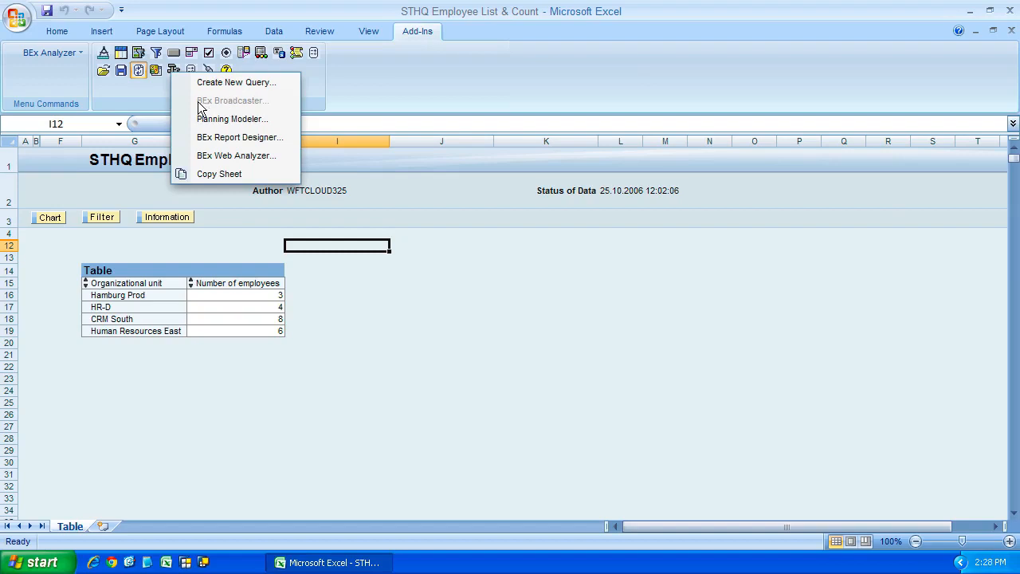
{"action": "mouse_move", "coordinate": [224, 108]}
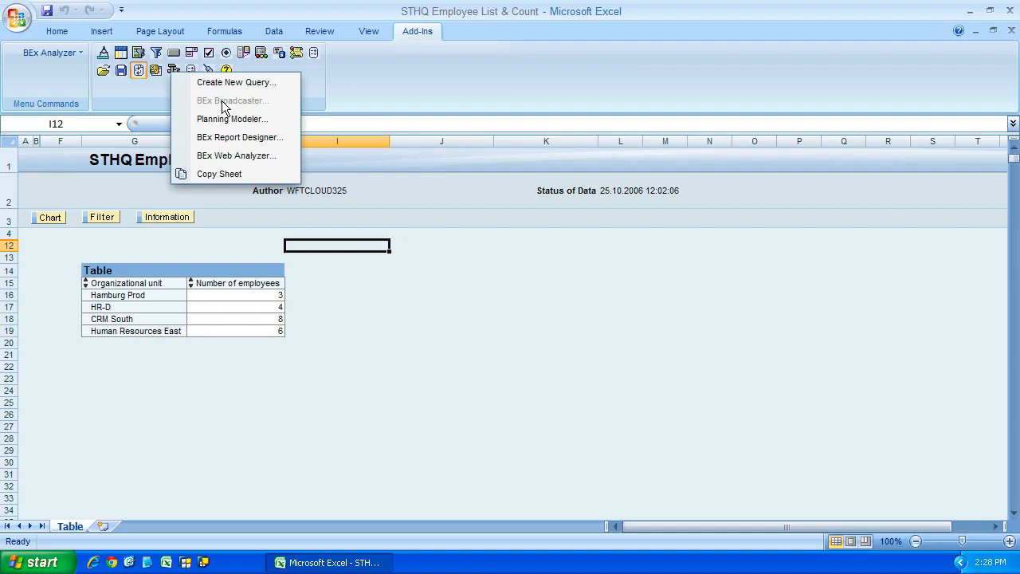
{"action": "mouse_move", "coordinate": [233, 118]}
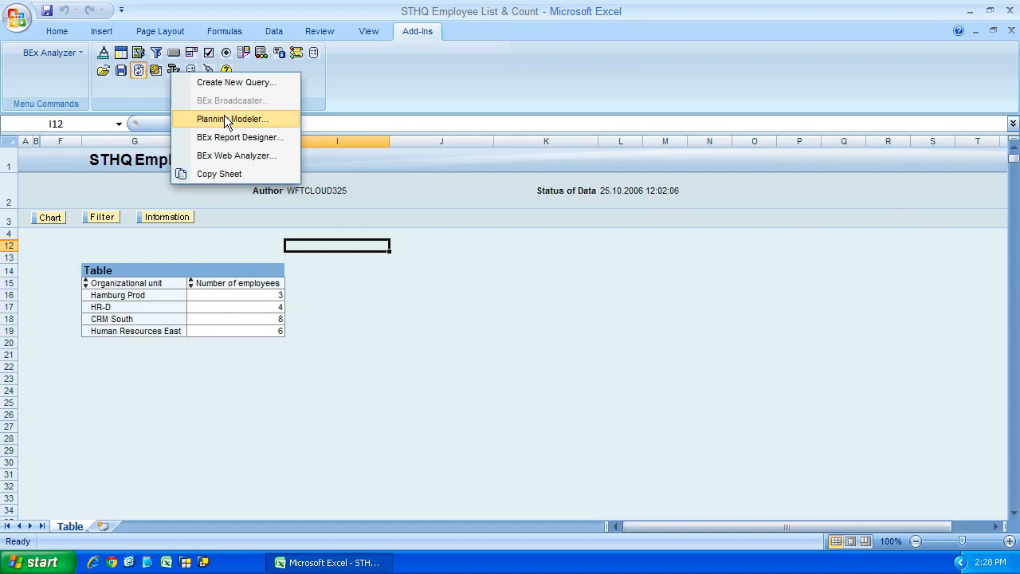
{"action": "mouse_move", "coordinate": [234, 137]}
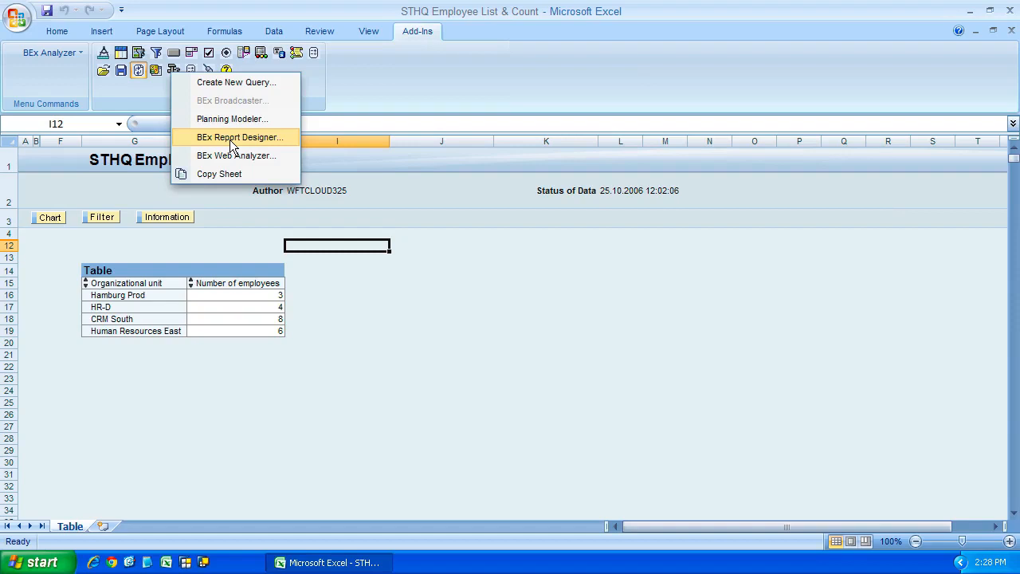
{"action": "mouse_move", "coordinate": [236, 156]}
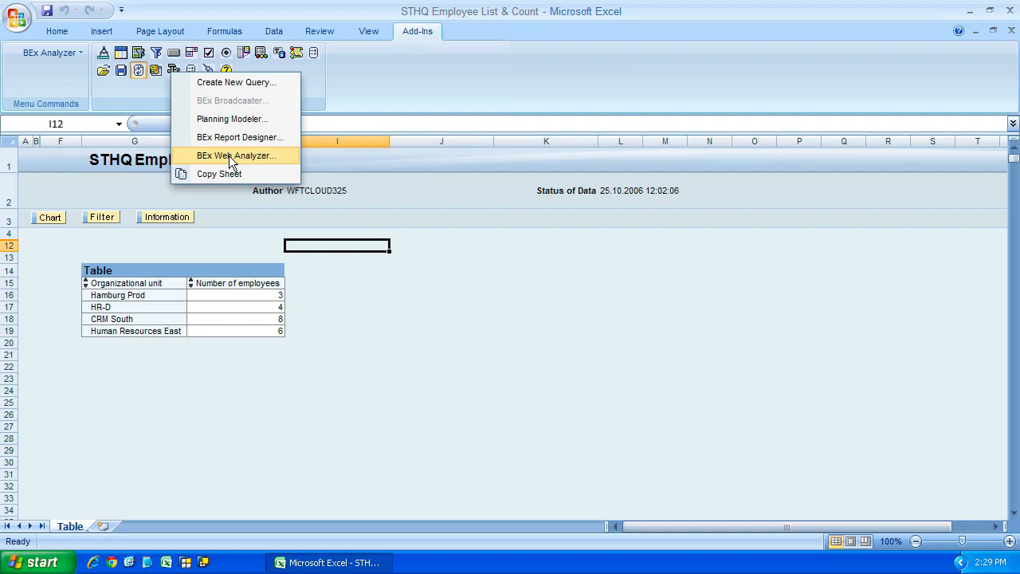
{"action": "mouse_move", "coordinate": [231, 177]}
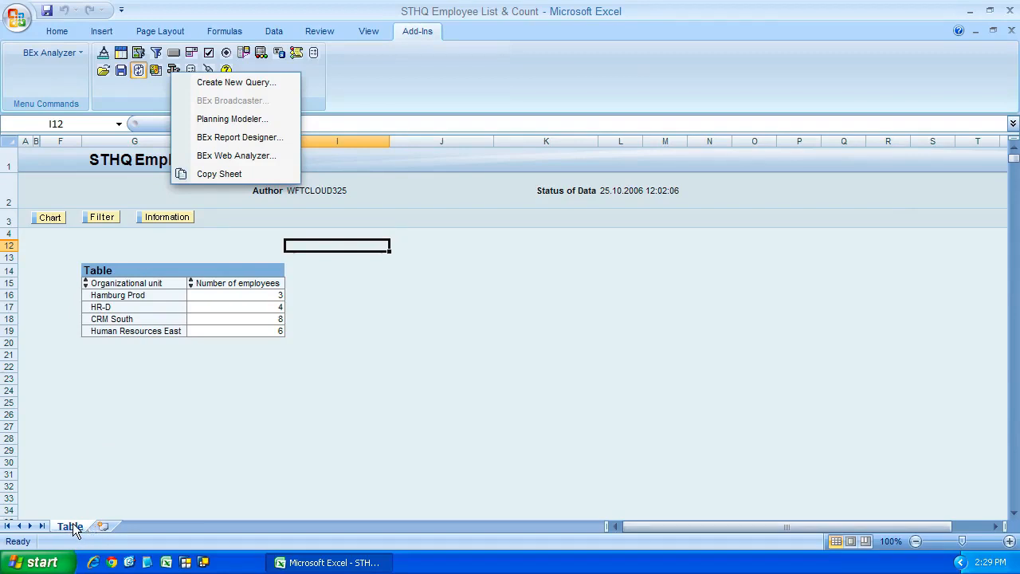
{"action": "mouse_move", "coordinate": [109, 532]}
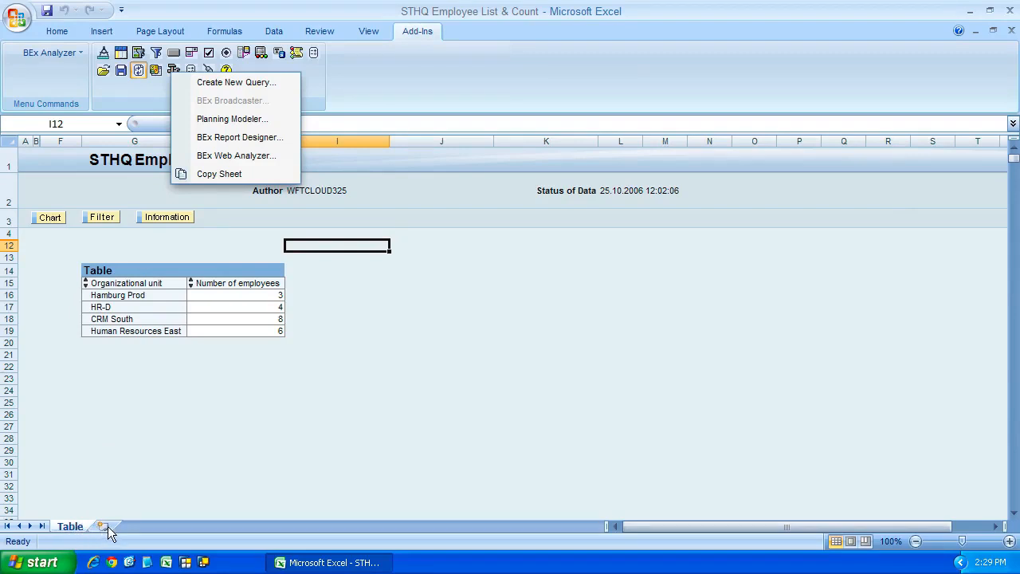
{"action": "mouse_move", "coordinate": [76, 525]}
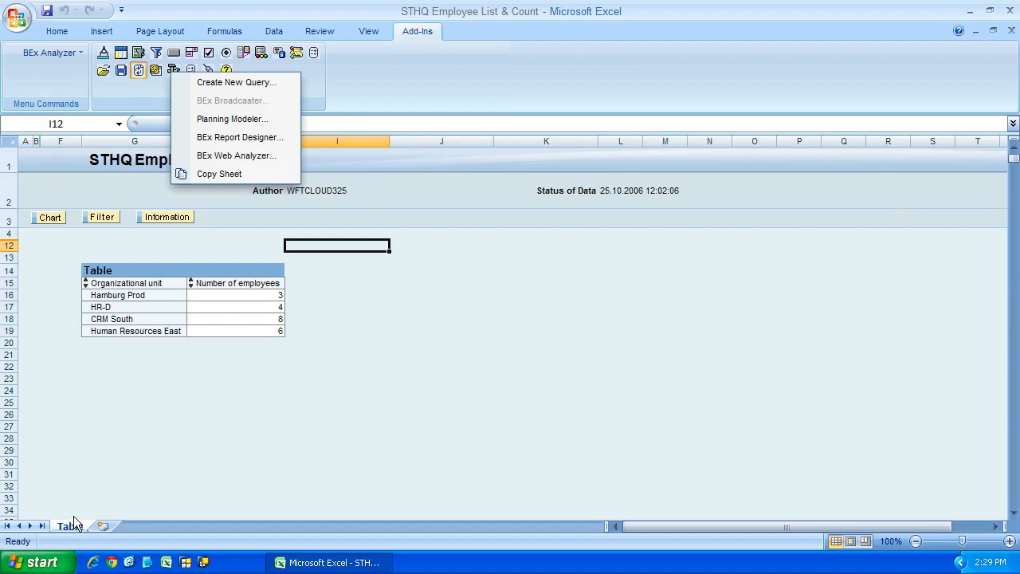
{"action": "mouse_move", "coordinate": [319, 175]}
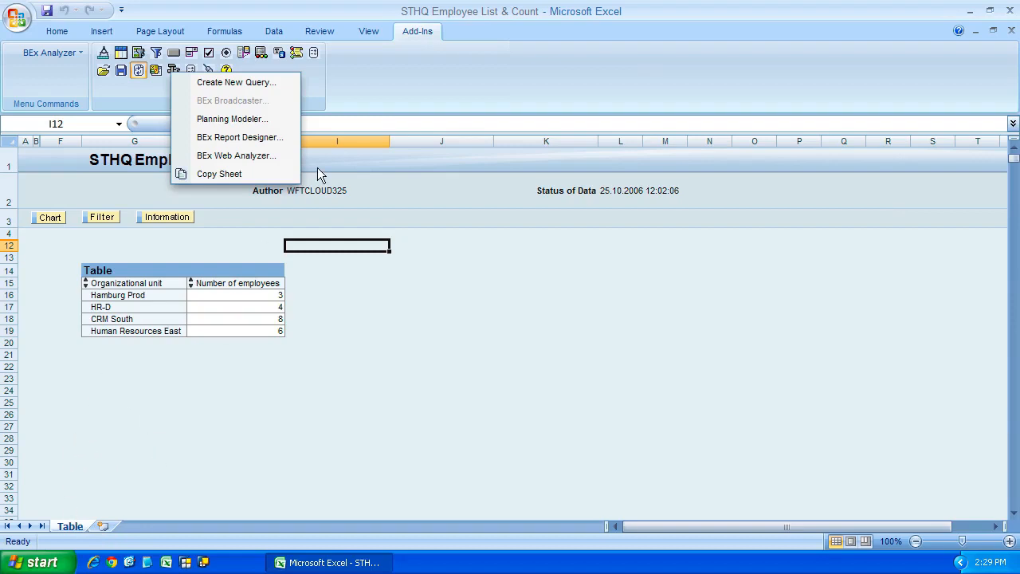
{"action": "mouse_move", "coordinate": [317, 277]}
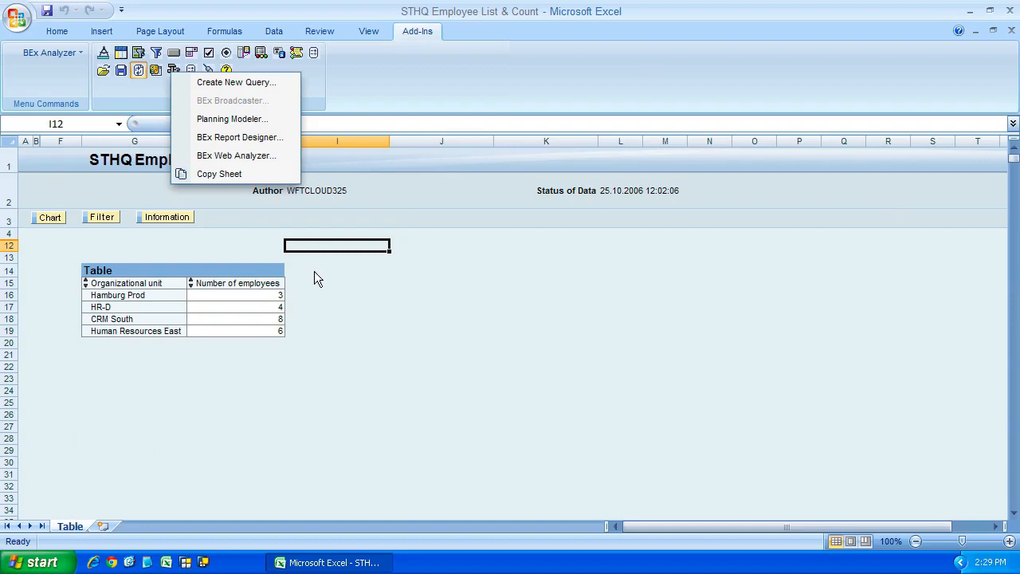
{"action": "left_click", "coordinate": [336, 269]}
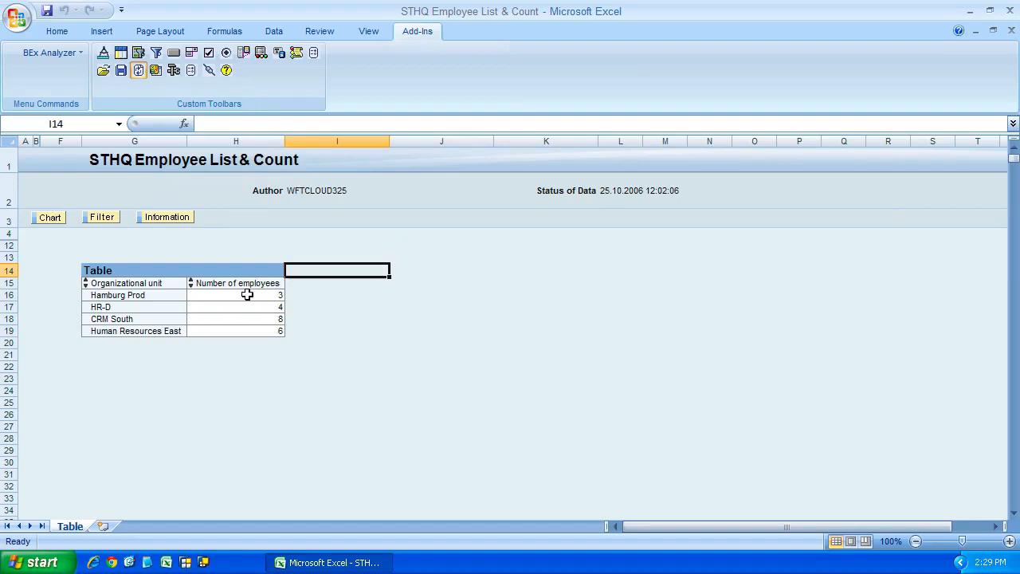
{"action": "left_click", "coordinate": [235, 295]}
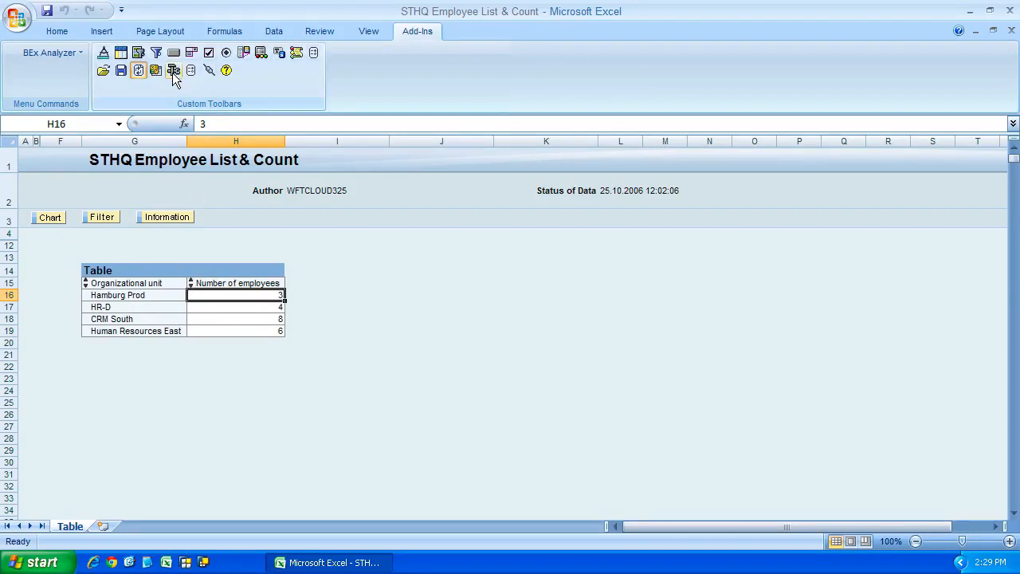
{"action": "left_click", "coordinate": [172, 70]}
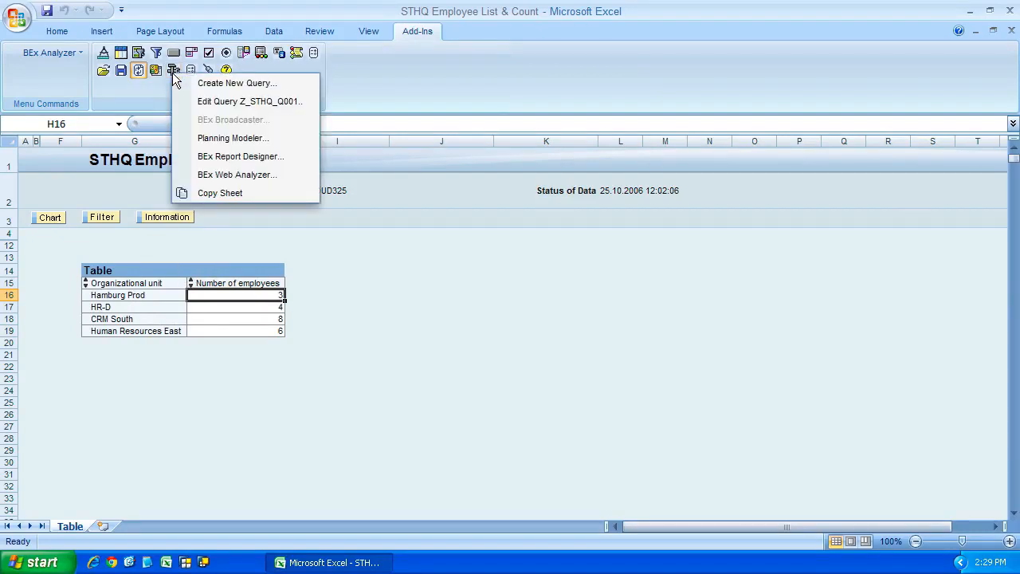
{"action": "mouse_move", "coordinate": [230, 102]}
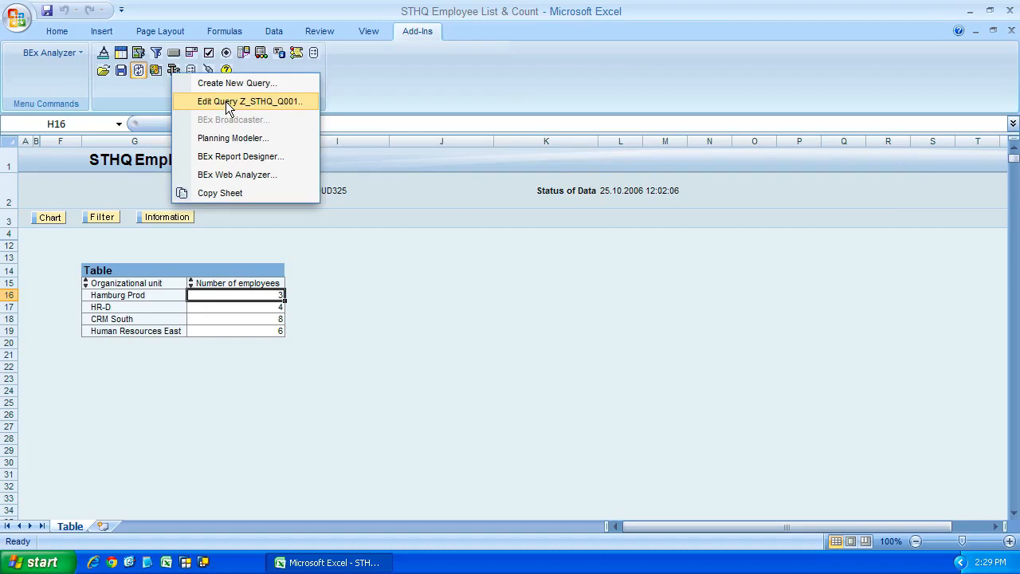
{"action": "mouse_move", "coordinate": [223, 108]}
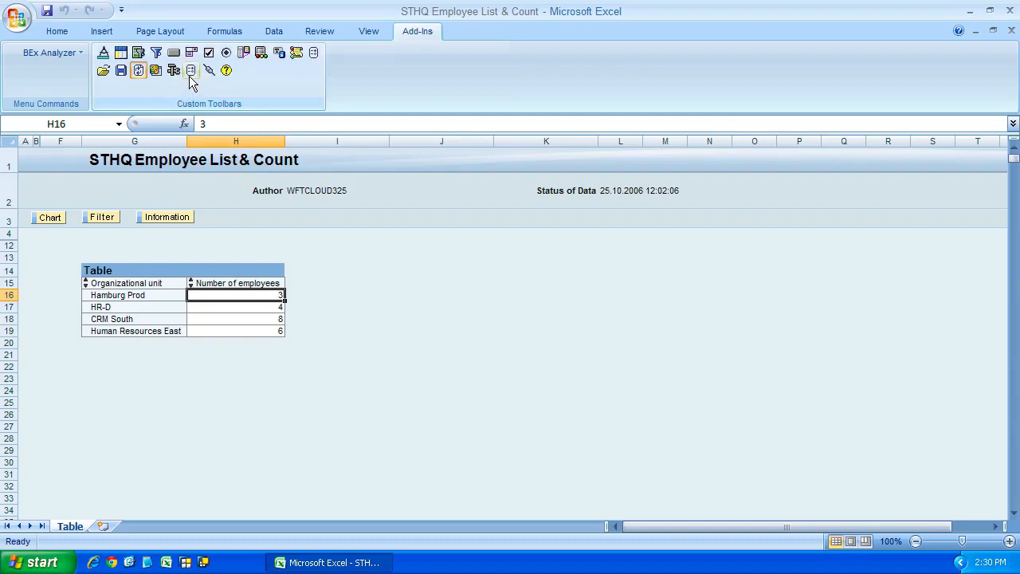
{"action": "mouse_move", "coordinate": [191, 70]}
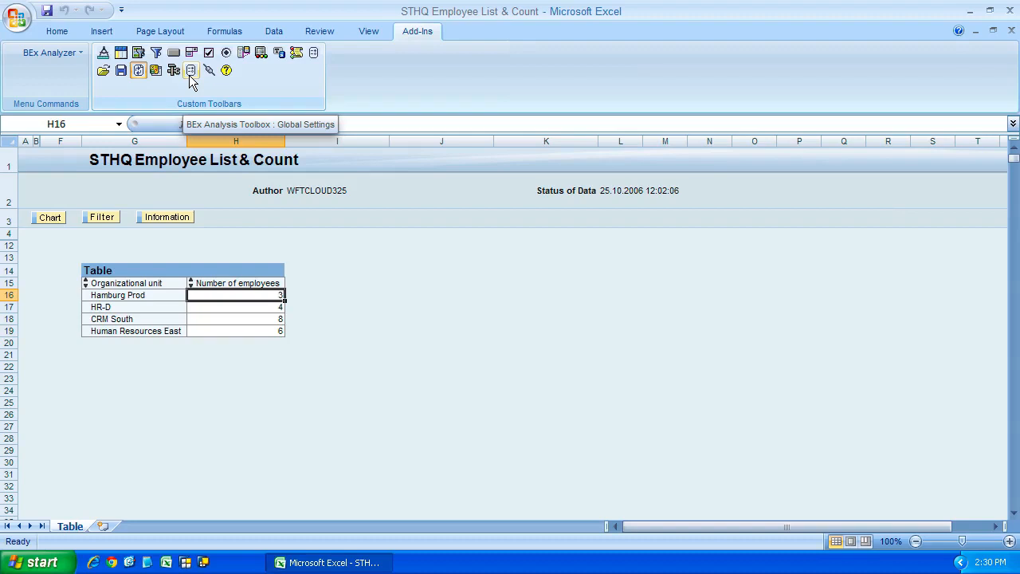
Review Global Settings: Behavior, Select Default Workbook and Statistics, ending on Default Workbook
{"action": "left_click", "coordinate": [191, 70]}
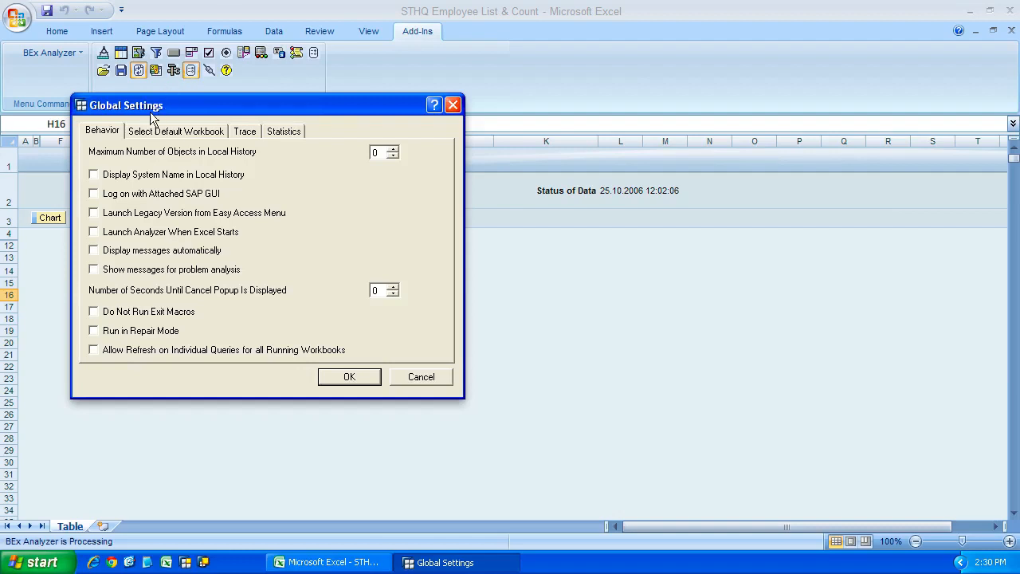
{"action": "mouse_move", "coordinate": [274, 134]}
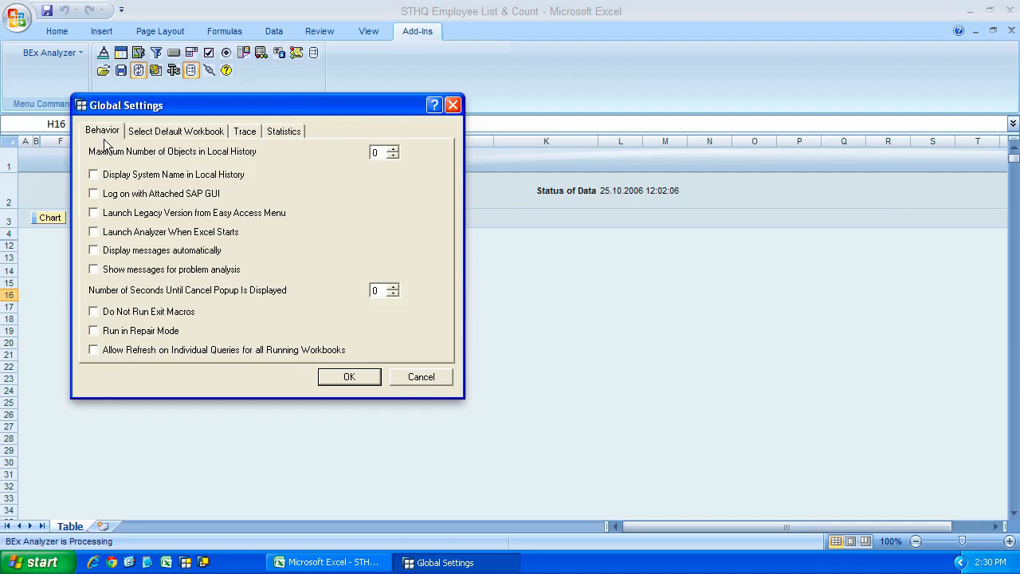
{"action": "mouse_move", "coordinate": [175, 157]}
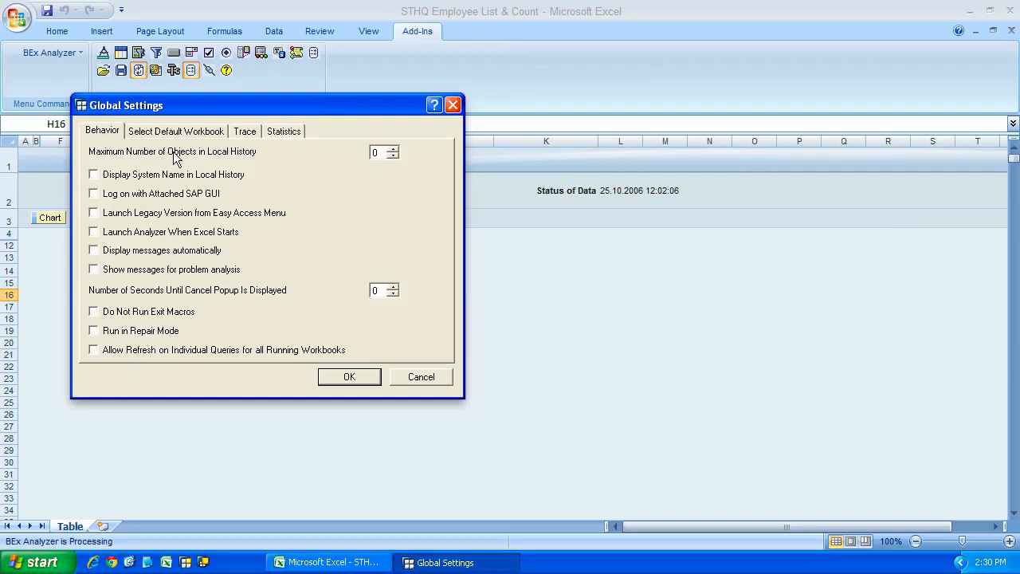
{"action": "mouse_move", "coordinate": [366, 155]}
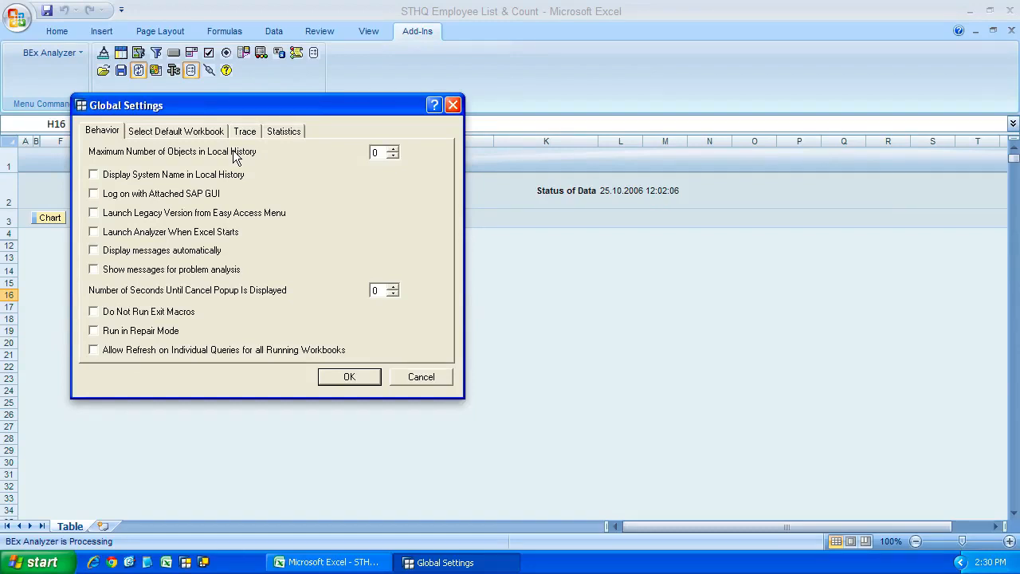
{"action": "mouse_move", "coordinate": [391, 167]}
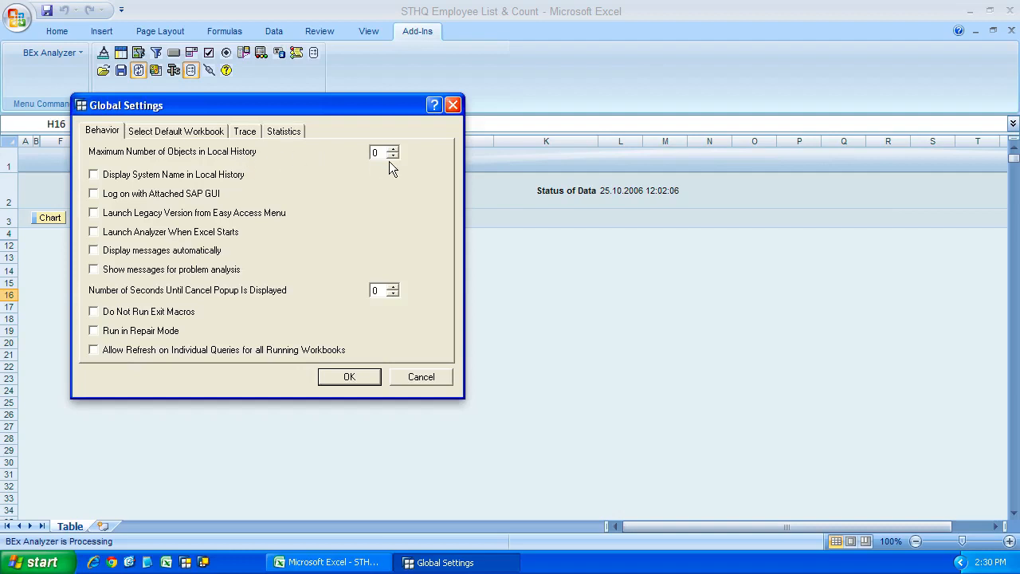
{"action": "mouse_move", "coordinate": [210, 185]}
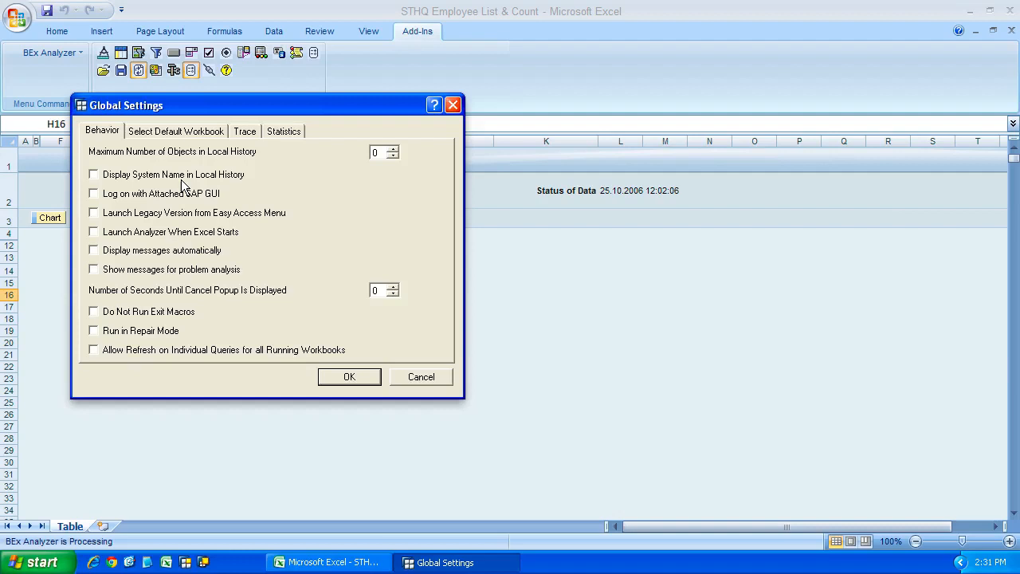
{"action": "mouse_move", "coordinate": [158, 231]}
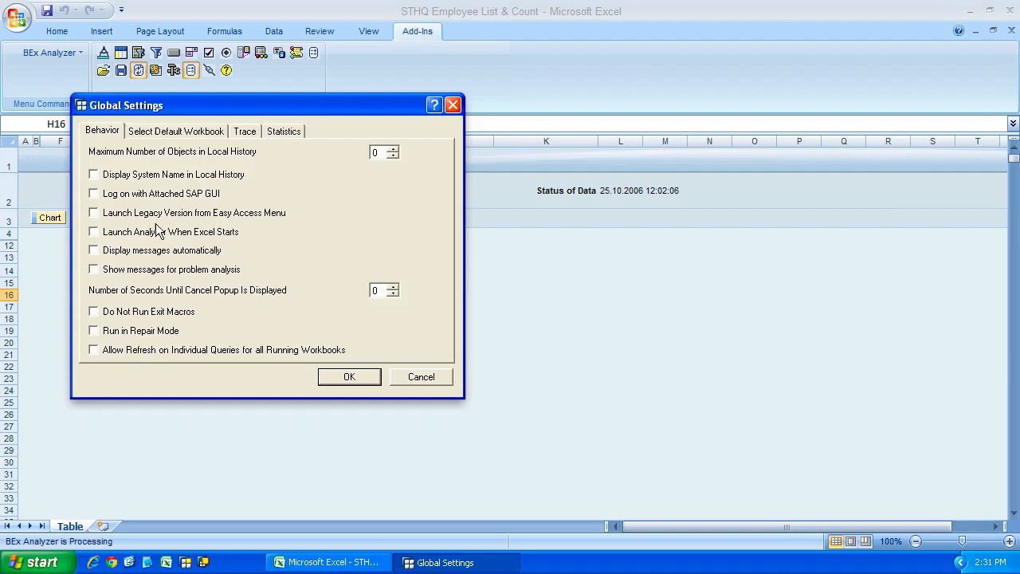
{"action": "mouse_move", "coordinate": [142, 239]}
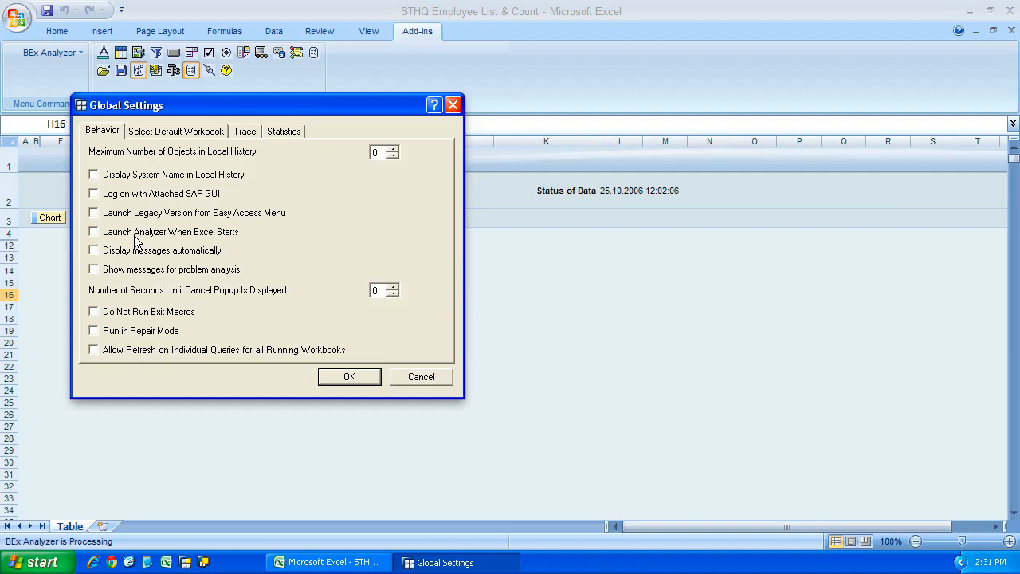
{"action": "mouse_move", "coordinate": [113, 253]}
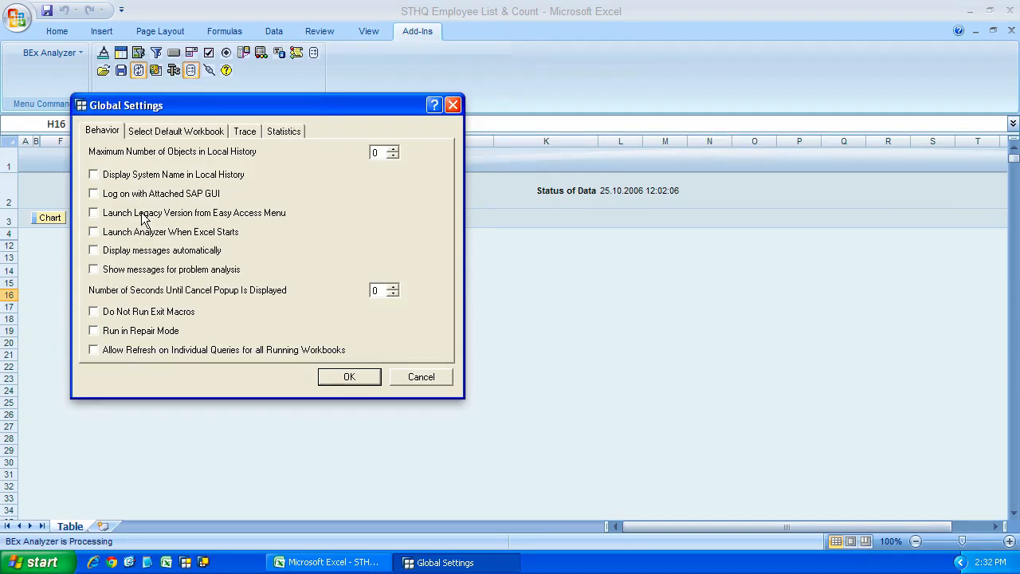
{"action": "left_click", "coordinate": [175, 131]}
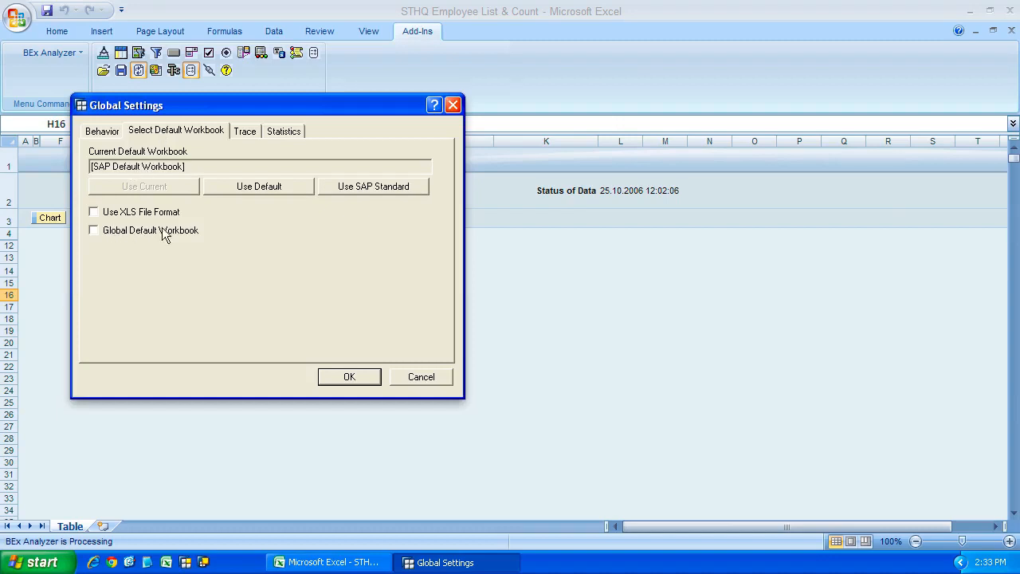
{"action": "mouse_move", "coordinate": [235, 131]}
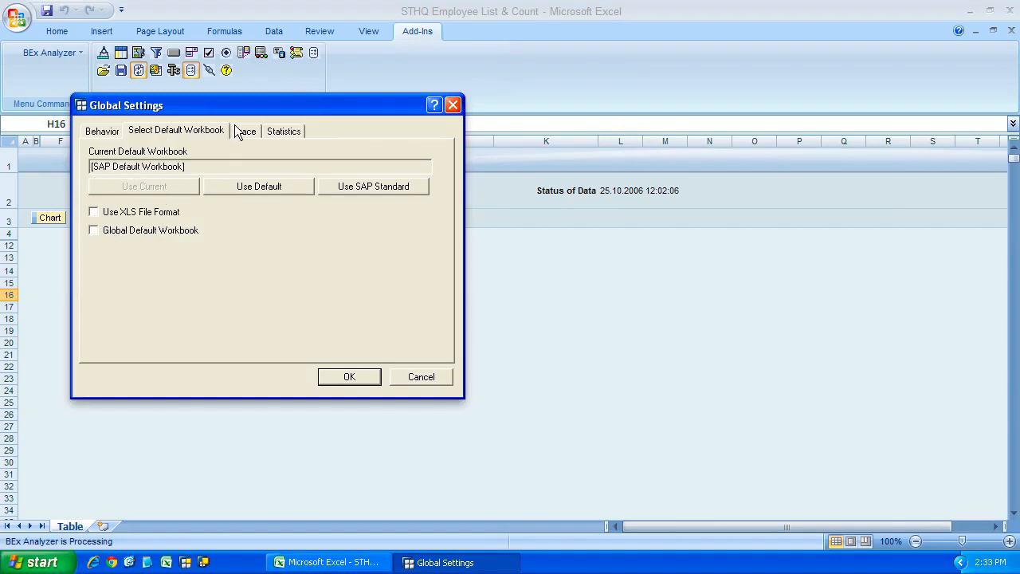
{"action": "left_click", "coordinate": [284, 130]}
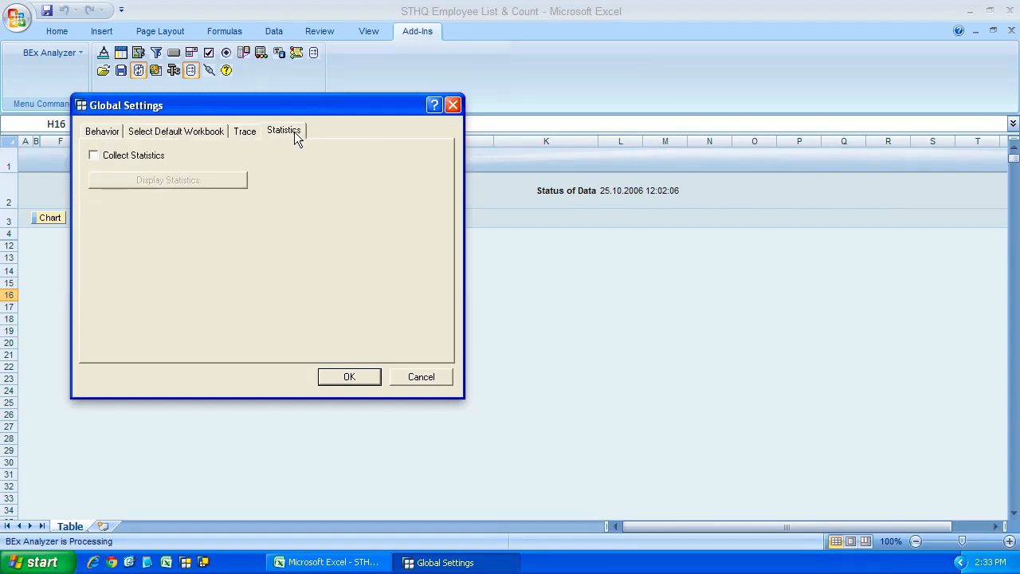
{"action": "left_click", "coordinate": [176, 130]}
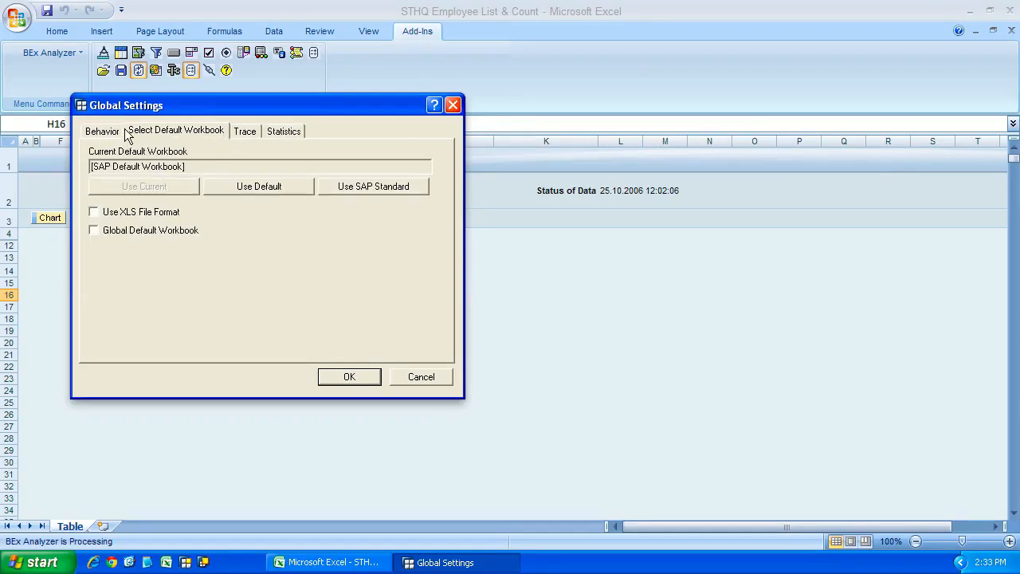
{"action": "mouse_move", "coordinate": [380, 388]}
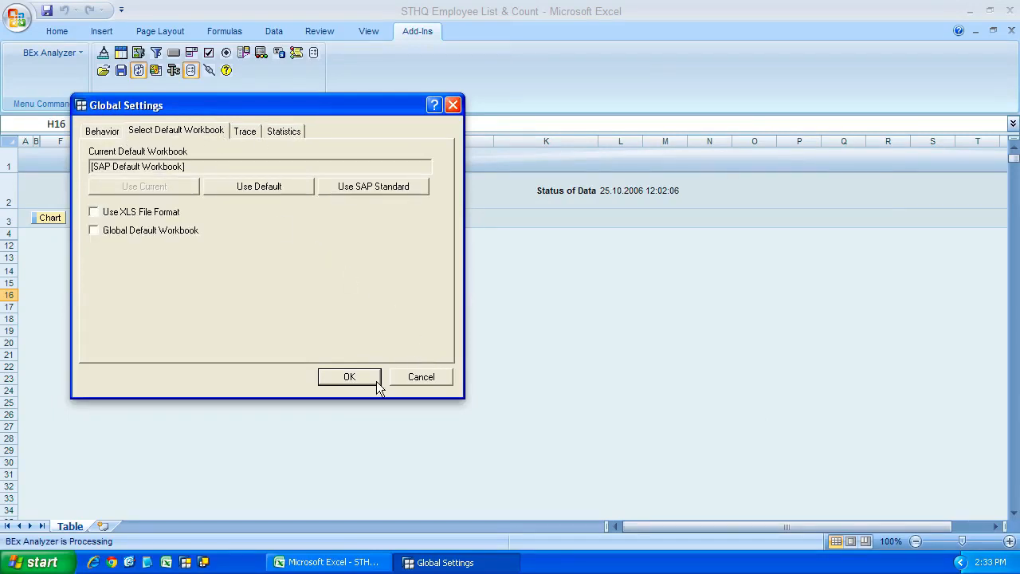
Close Global Settings and show System Information for client 800, language EN
{"action": "left_click", "coordinate": [349, 376]}
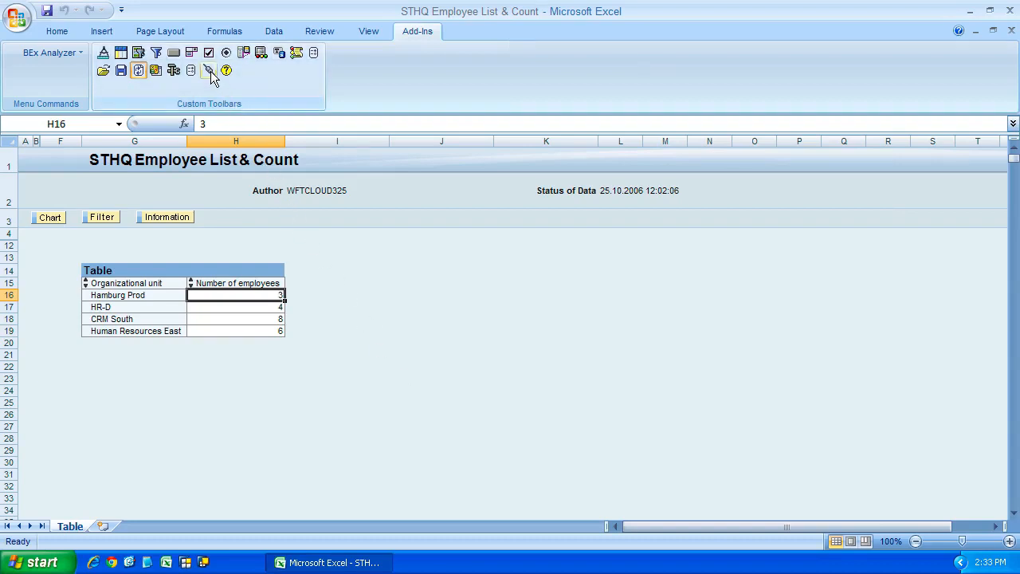
{"action": "mouse_move", "coordinate": [209, 72]}
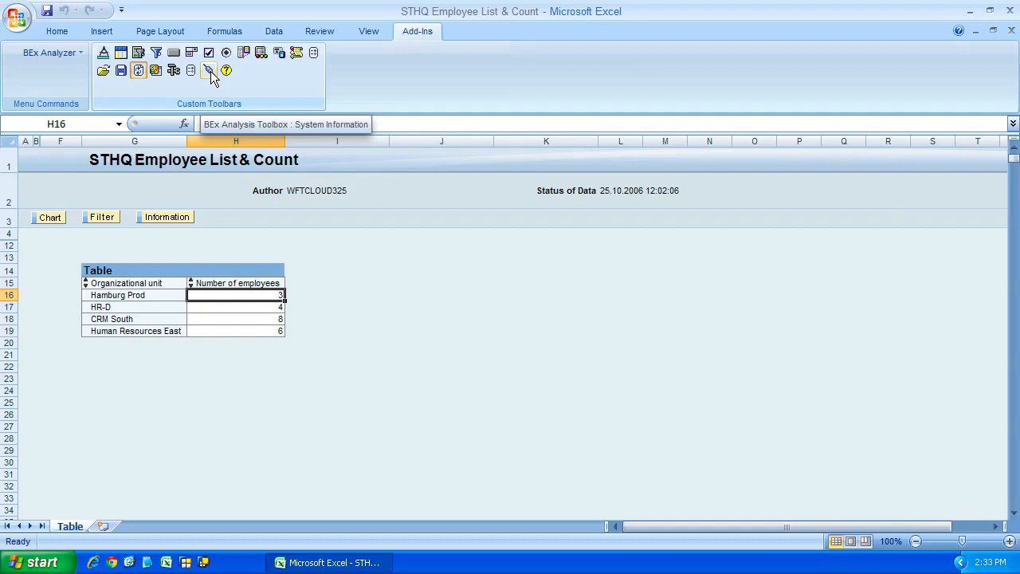
{"action": "left_click", "coordinate": [209, 70]}
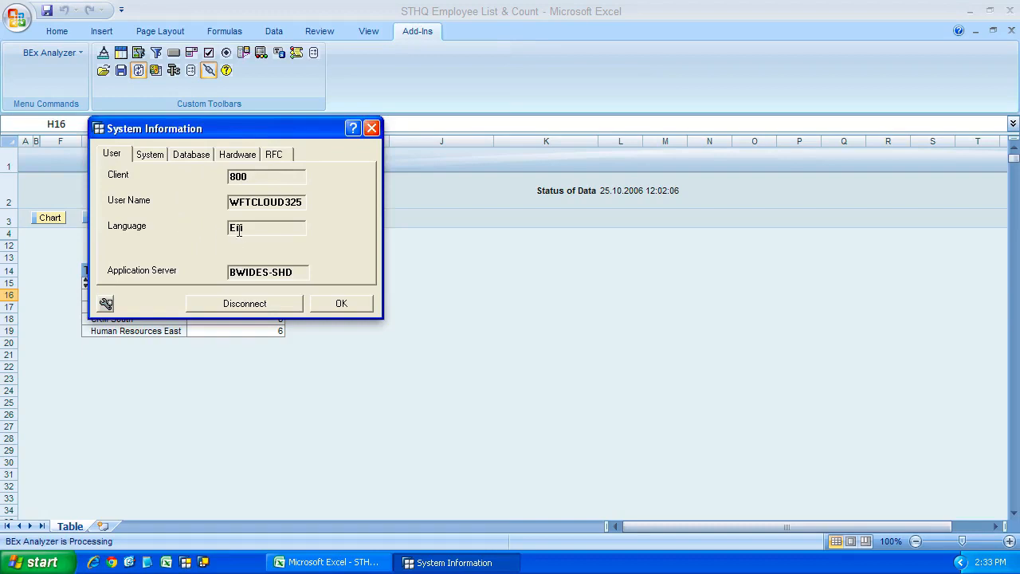
{"action": "type", "text": "EN"}
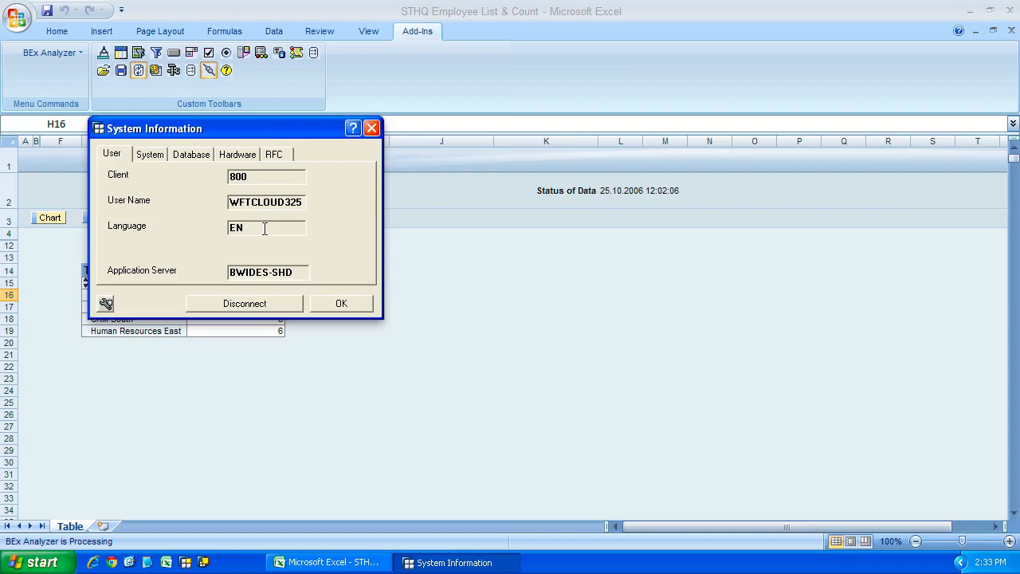
{"action": "mouse_move", "coordinate": [287, 226]}
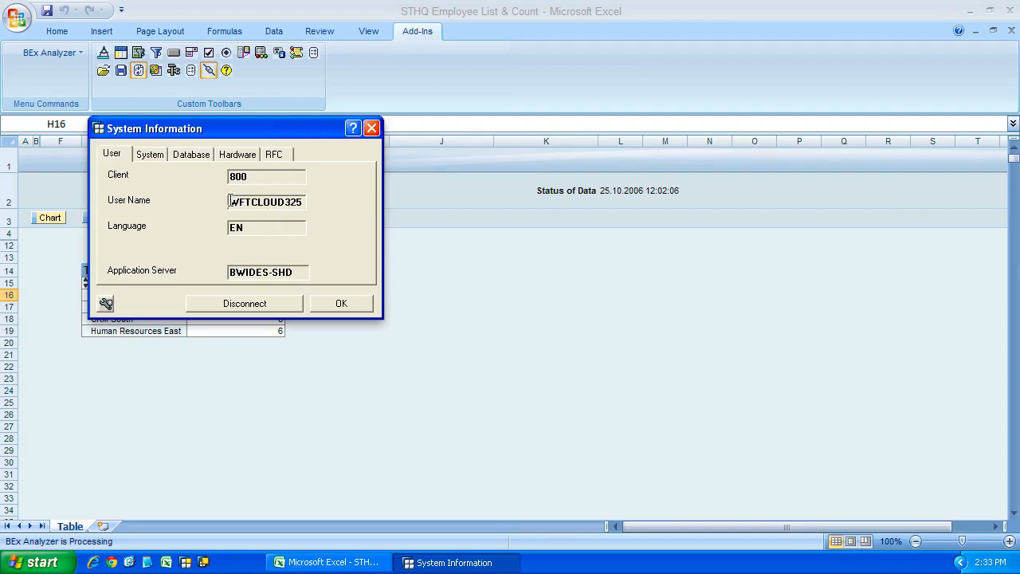
Browse the Database and RFC connection details, returning to the User details
{"action": "left_click", "coordinate": [192, 153]}
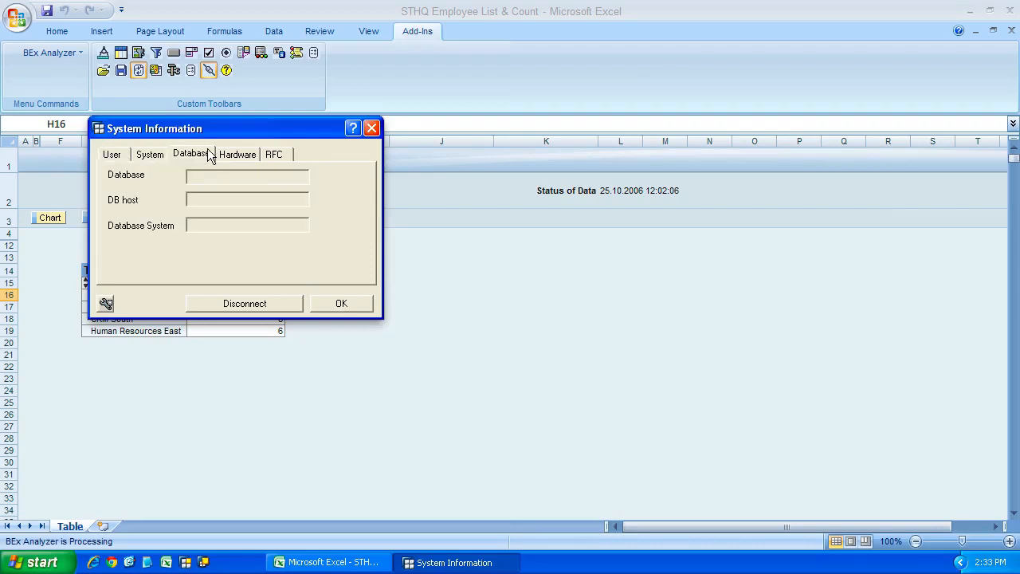
{"action": "left_click", "coordinate": [275, 153]}
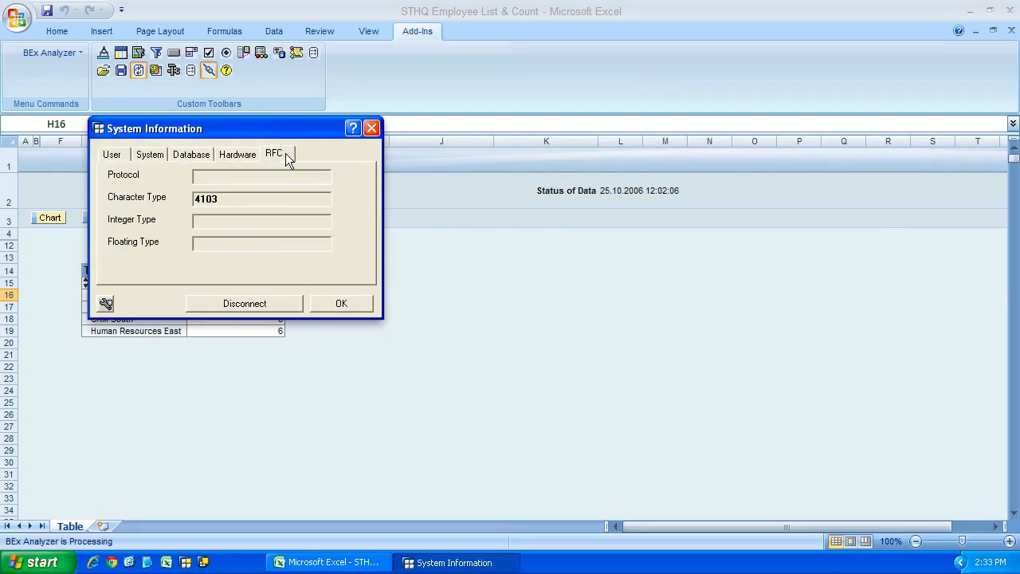
{"action": "left_click", "coordinate": [111, 153]}
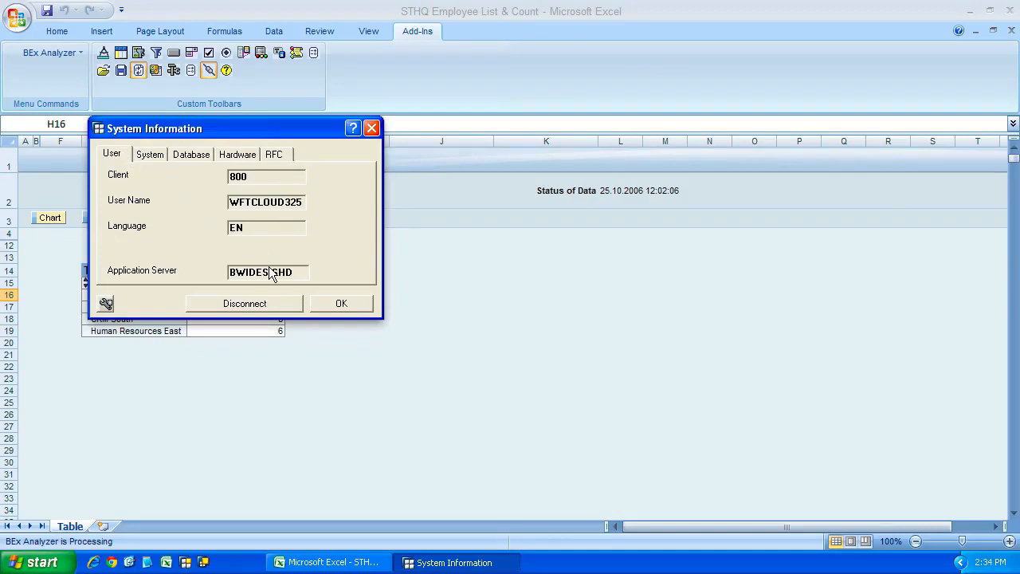
{"action": "mouse_move", "coordinate": [271, 309]}
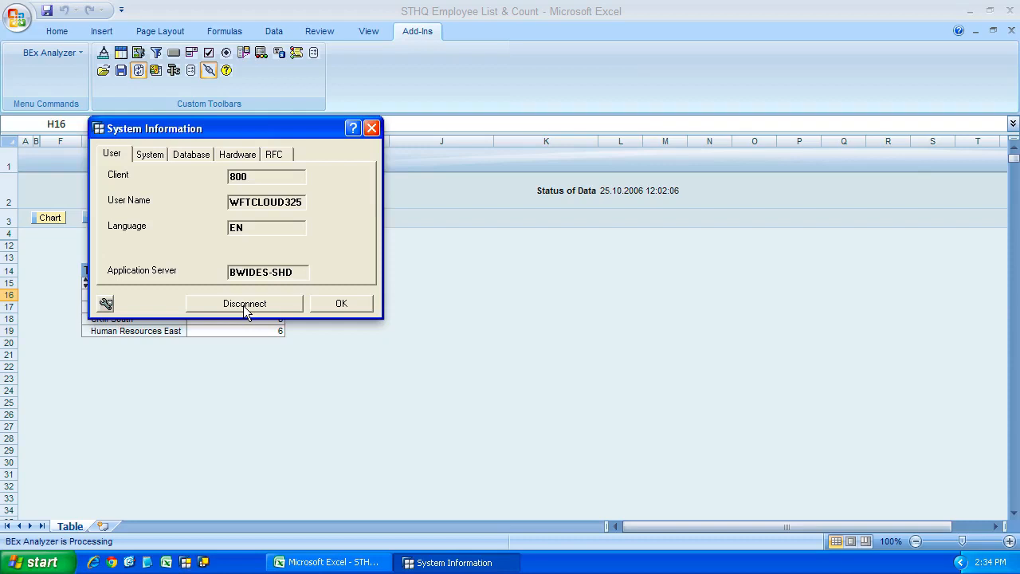
Disconnect from the BW system, then reconnect with the password via SAP Logon
{"action": "left_click", "coordinate": [244, 303]}
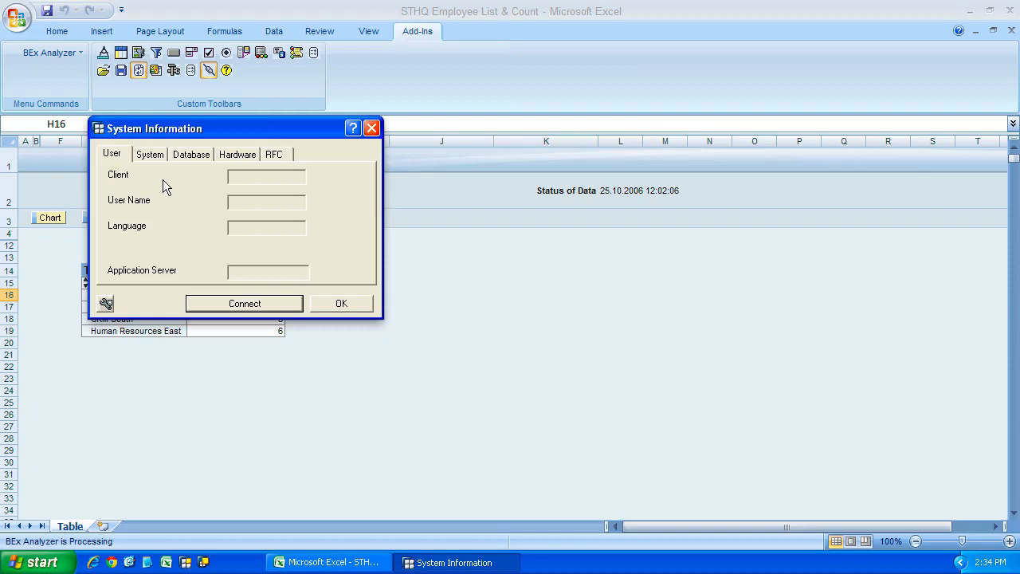
{"action": "mouse_move", "coordinate": [210, 309]}
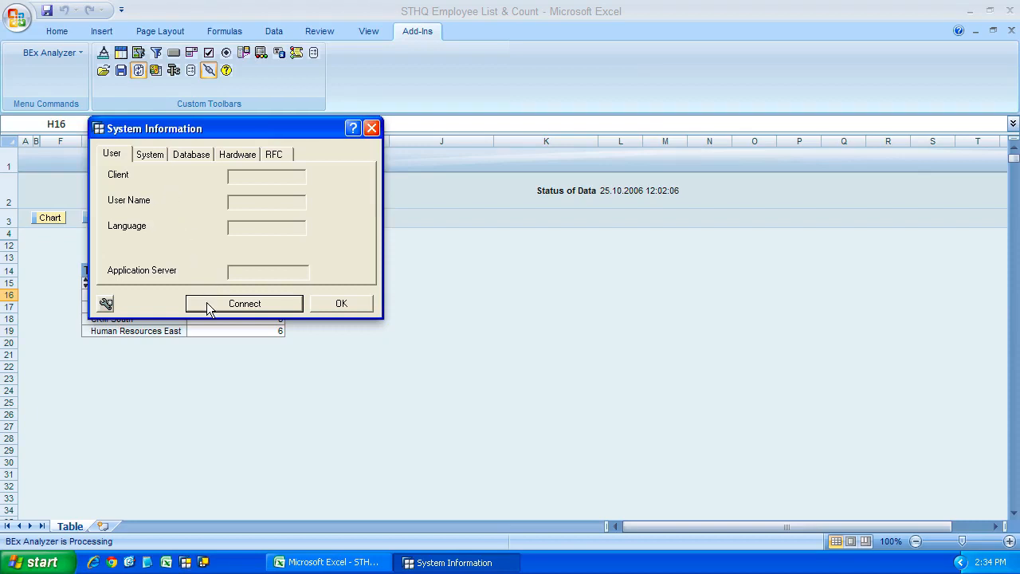
{"action": "left_click", "coordinate": [244, 303]}
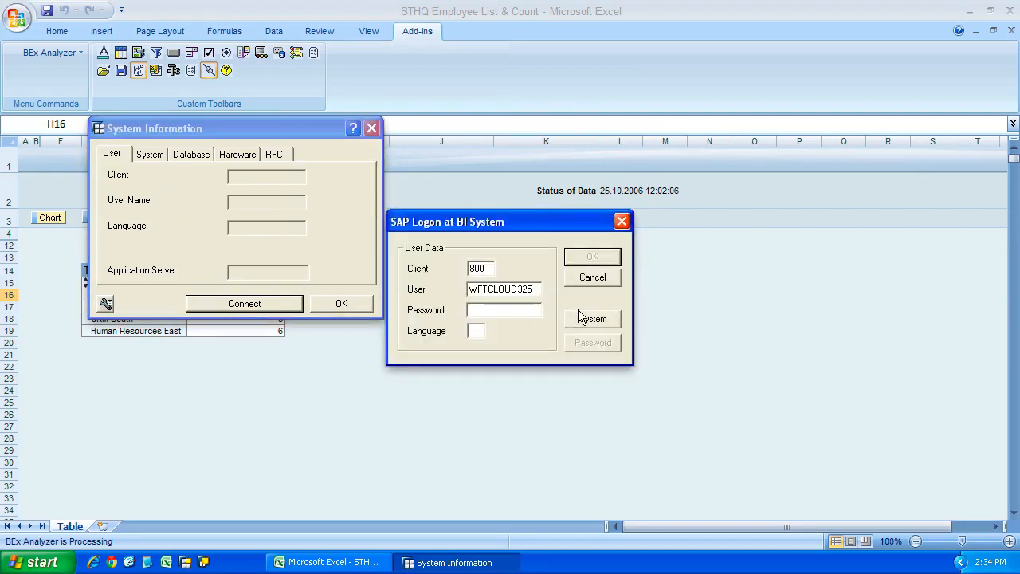
{"action": "type", "text": "password"}
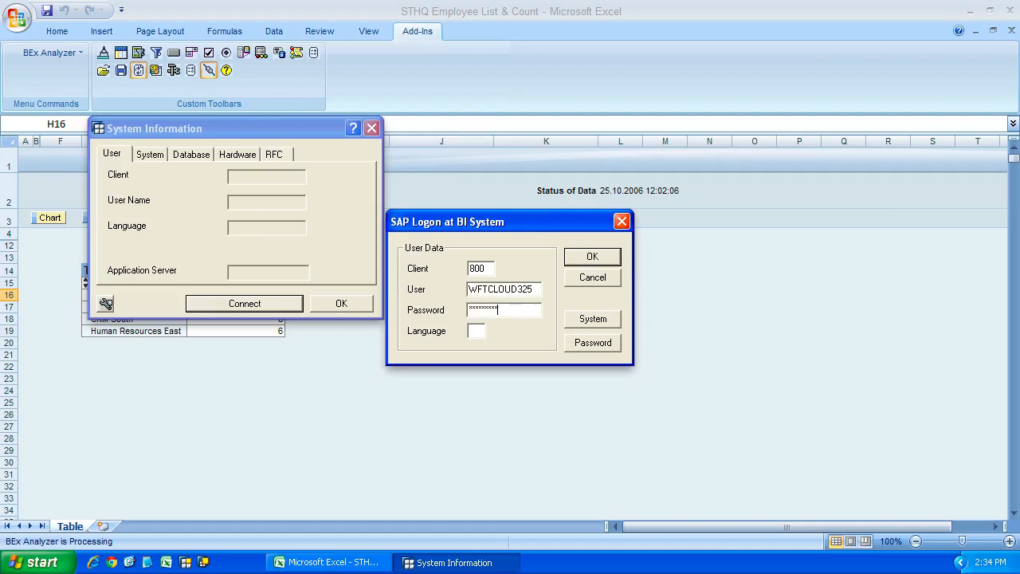
{"action": "left_click", "coordinate": [591, 255]}
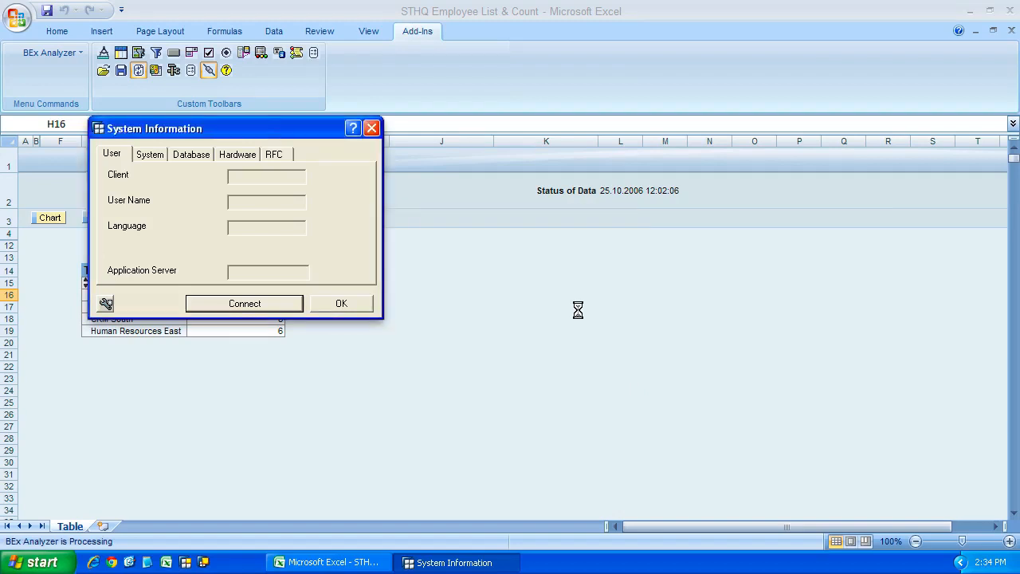
Confirm the reconnection to BWIDES-SHD client 800 and close System Information
{"action": "left_click", "coordinate": [244, 303]}
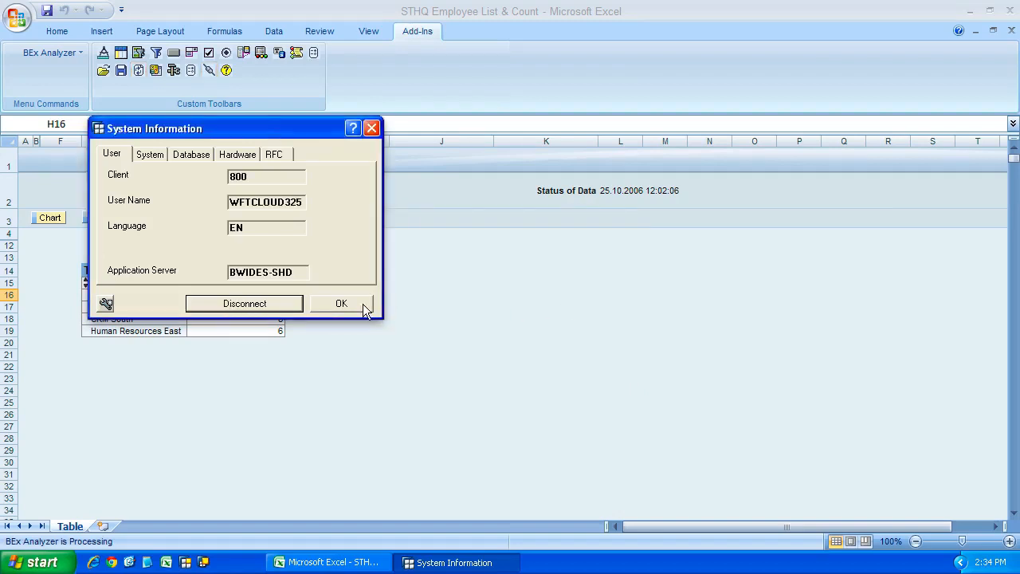
{"action": "mouse_move", "coordinate": [354, 309]}
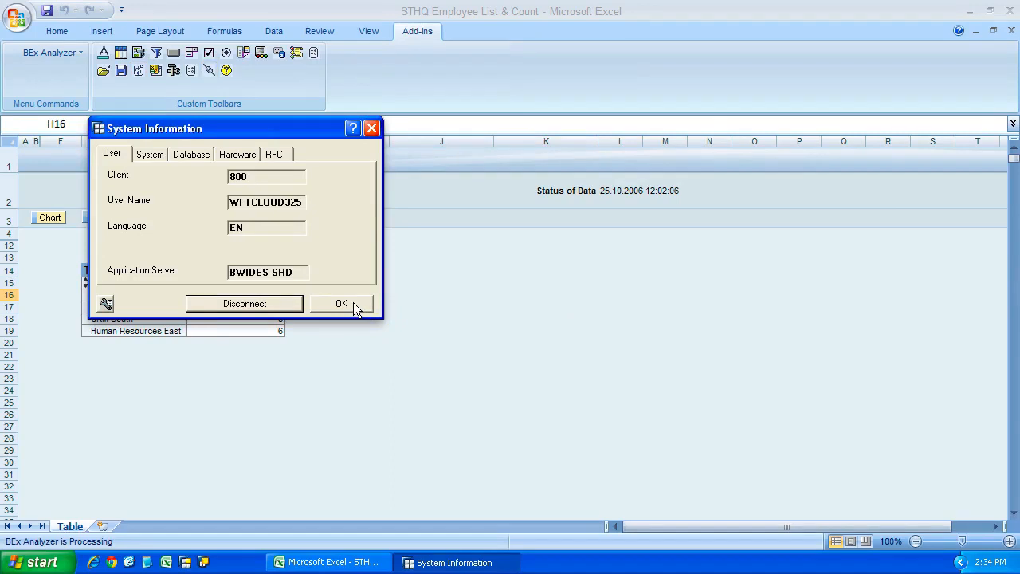
{"action": "left_click", "coordinate": [341, 303]}
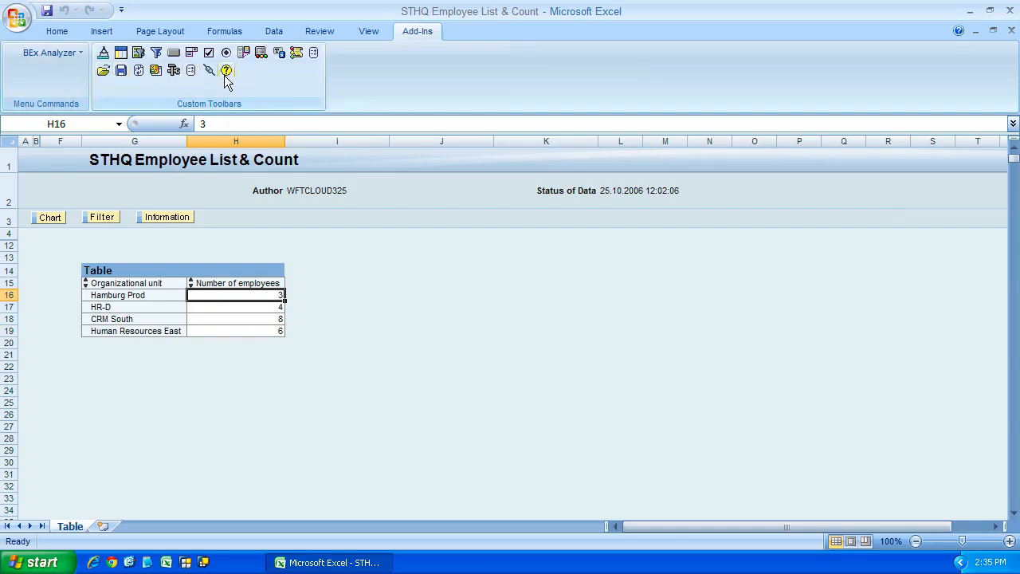
{"action": "mouse_move", "coordinate": [226, 70]}
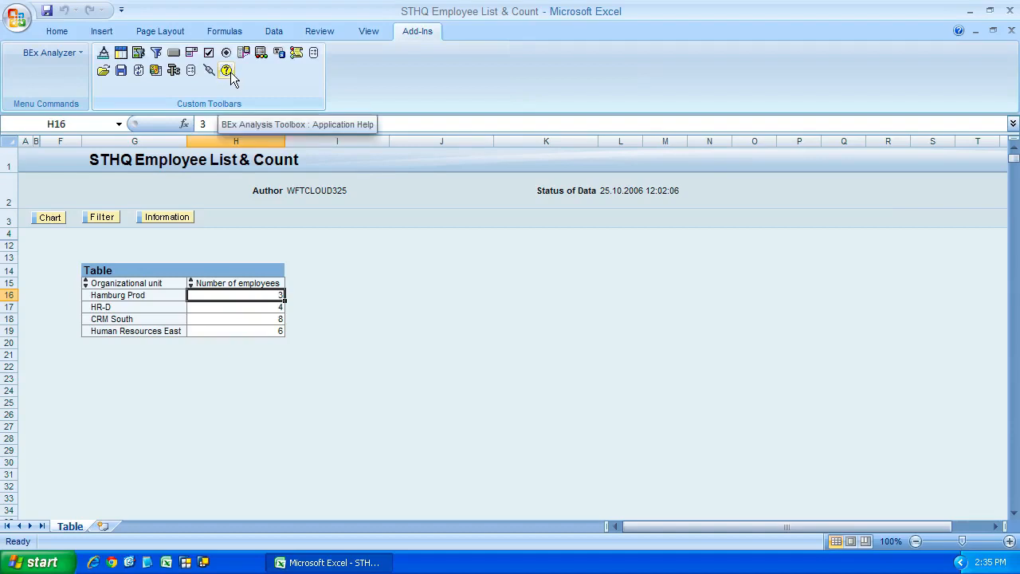
List the BEx Analyzer help choices: Application Help and About
{"action": "left_click", "coordinate": [226, 70]}
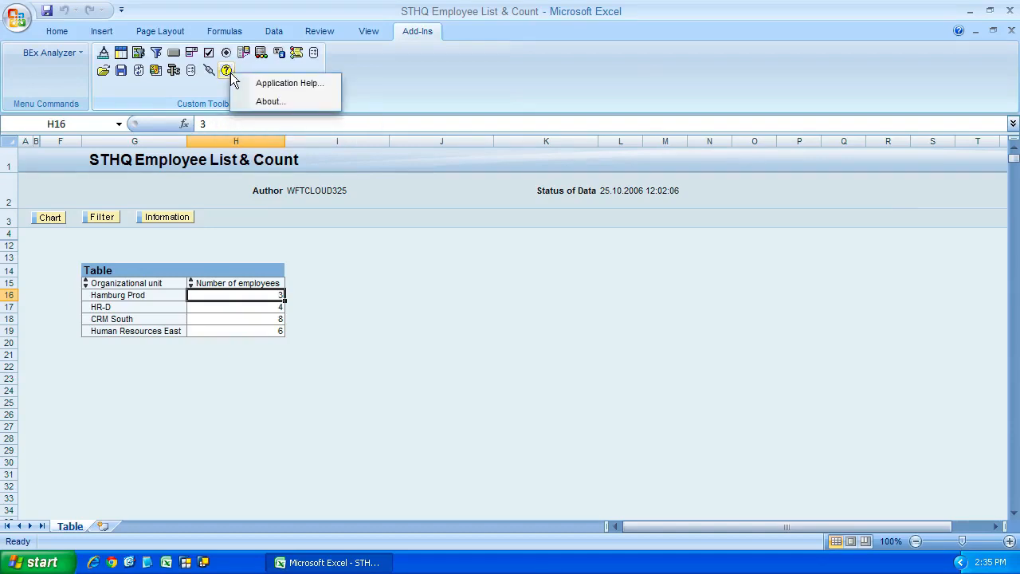